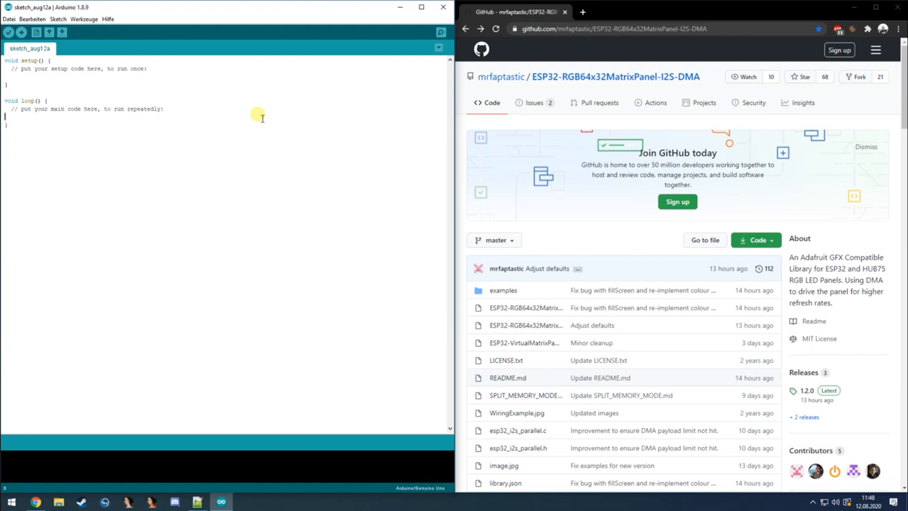
{"action": "mouse_move", "coordinate": [291, 114]}
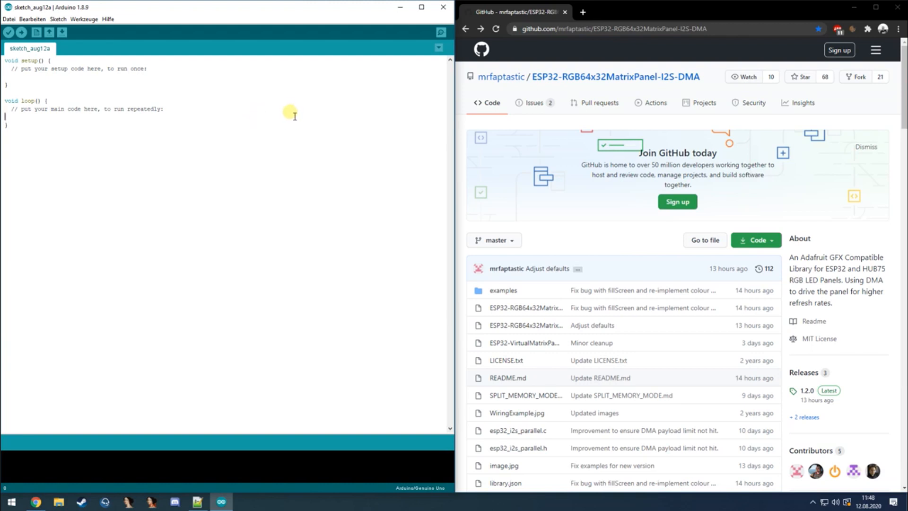
{"action": "mouse_move", "coordinate": [178, 116]}
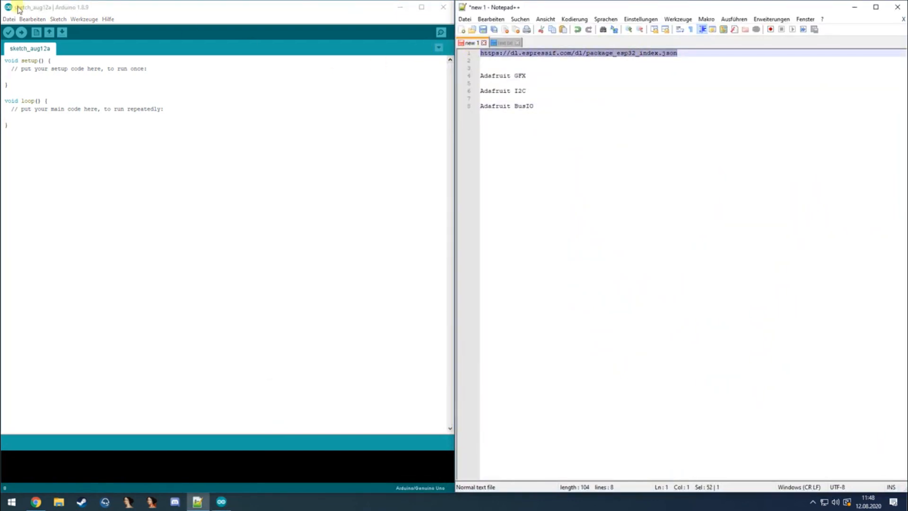
{"action": "left_click", "coordinate": [9, 19]}
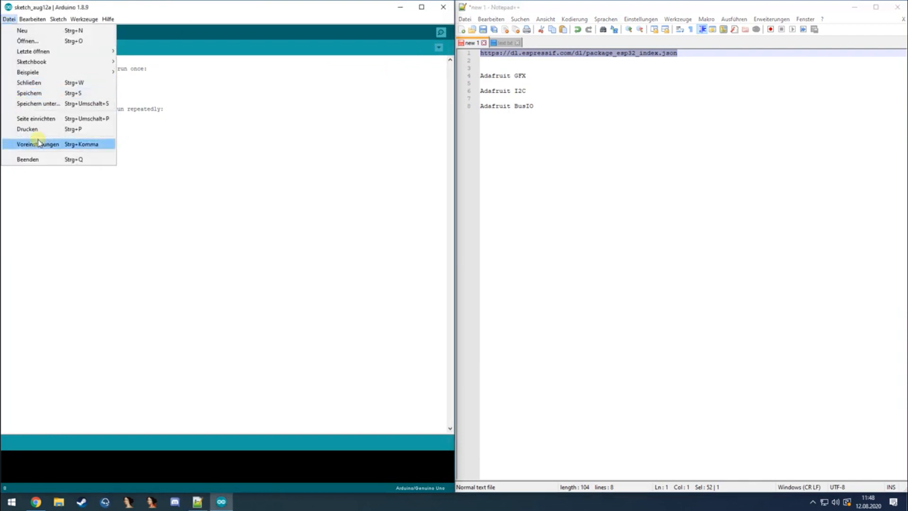
{"action": "left_click", "coordinate": [37, 143]}
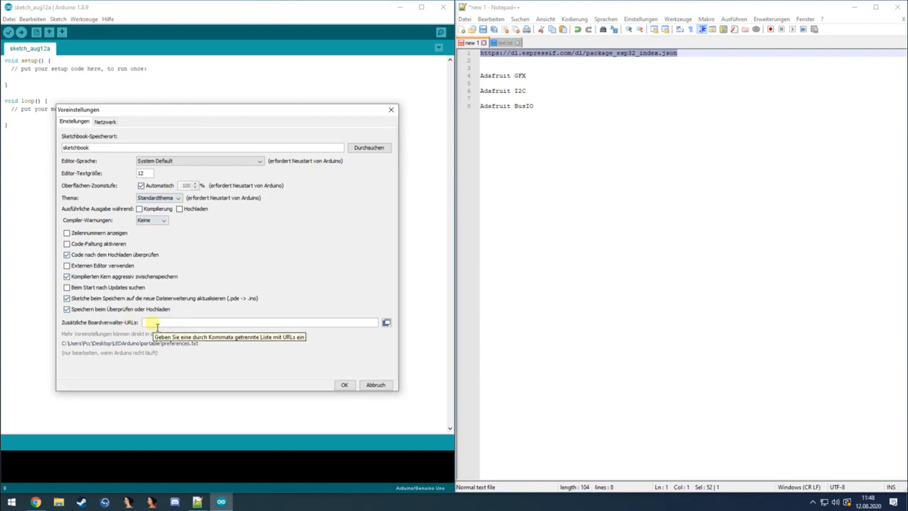
{"action": "type", "text": "https://dl.espressif.com/dl/package_esp32_index.json"}
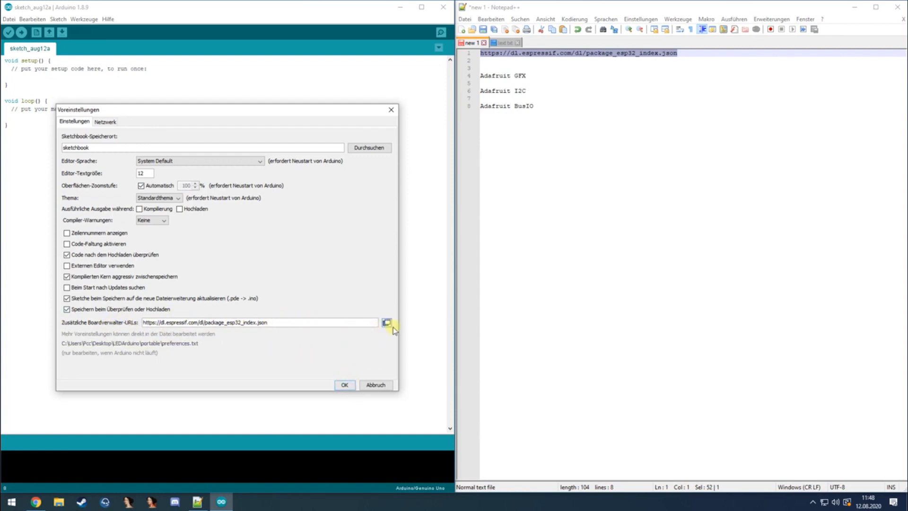
{"action": "left_click", "coordinate": [387, 323]}
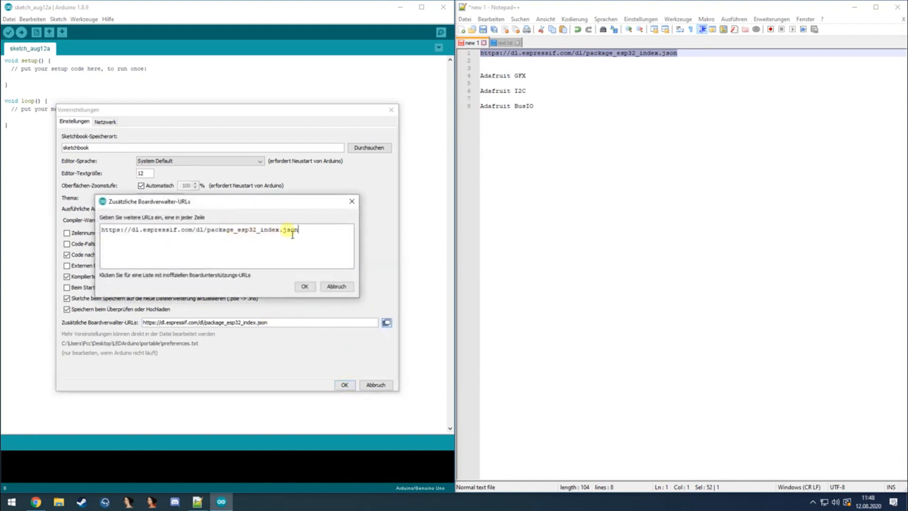
{"action": "left_click", "coordinate": [304, 286]}
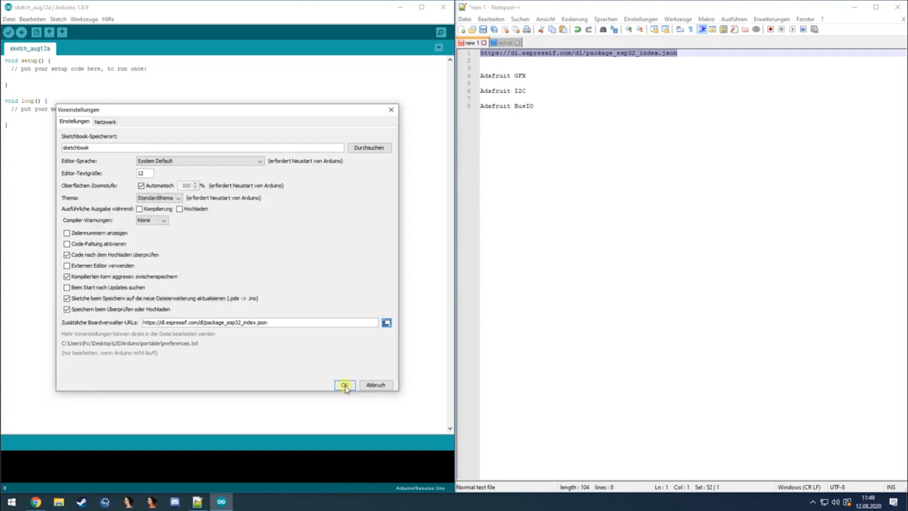
{"action": "left_click", "coordinate": [345, 385]}
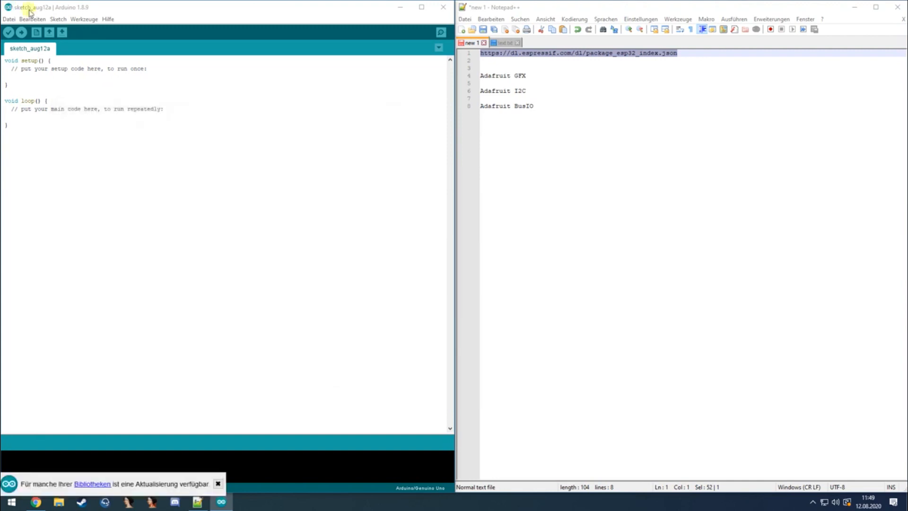
Search the Boards Manager for esp32 and install the Espressif Systems package.
{"action": "left_click", "coordinate": [84, 19]}
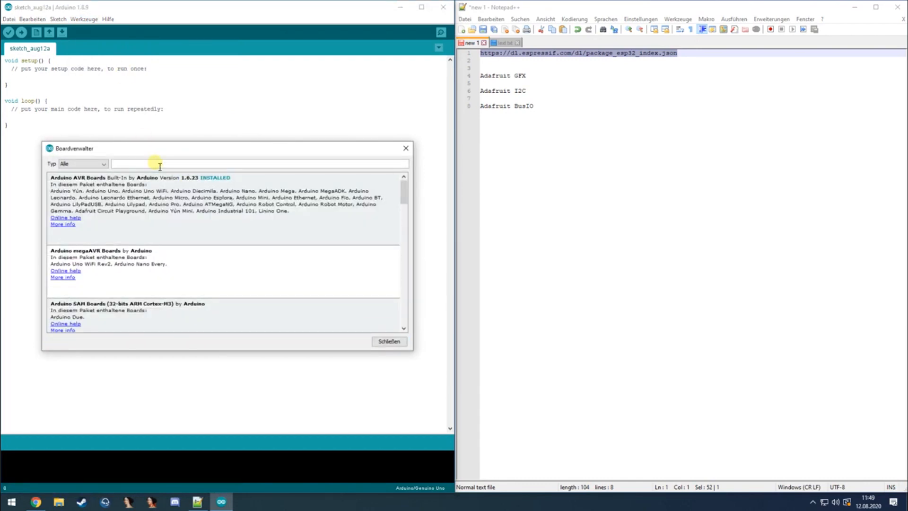
{"action": "type", "text": "esp32"}
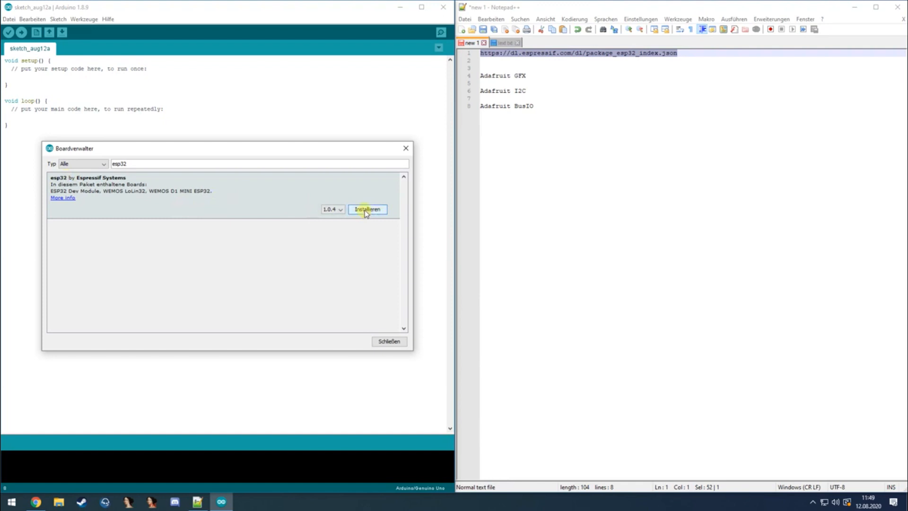
{"action": "left_click", "coordinate": [367, 209]}
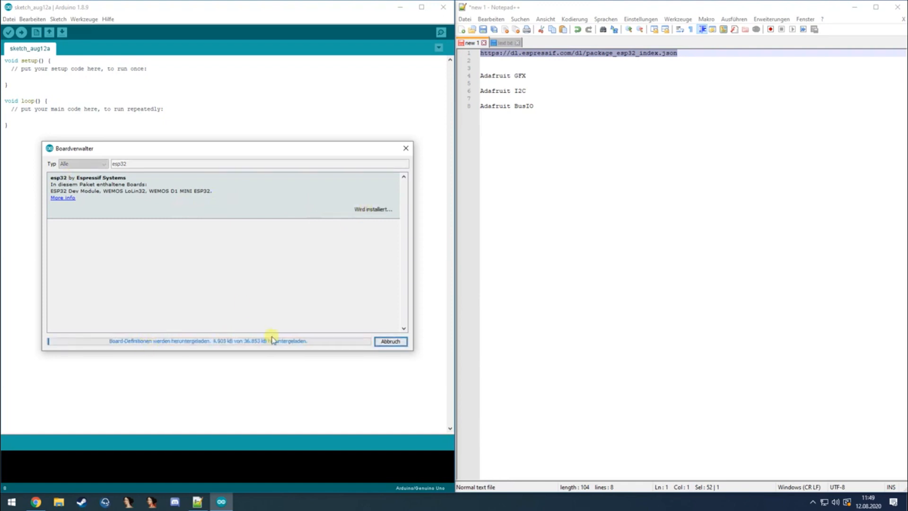
{"action": "mouse_move", "coordinate": [243, 275]}
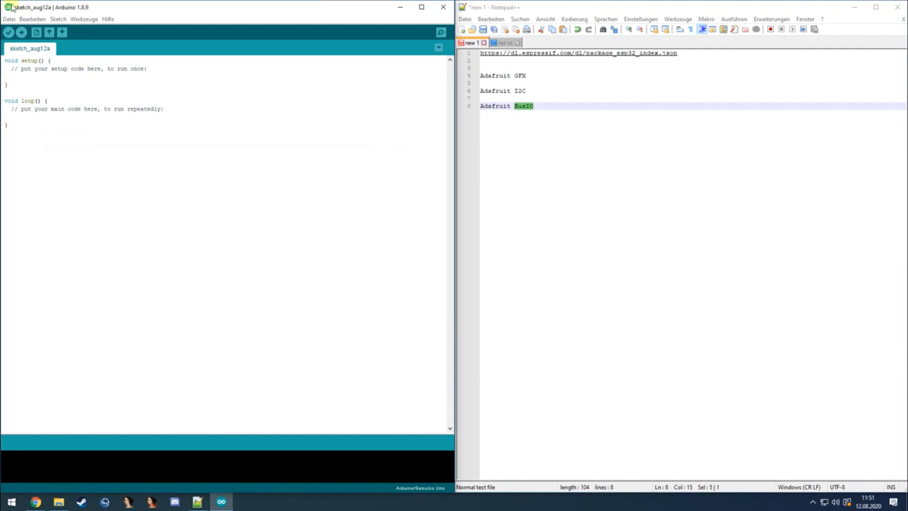
Find the Adafruit GFX Library in the Library Manager and install it.
{"action": "left_click", "coordinate": [58, 19]}
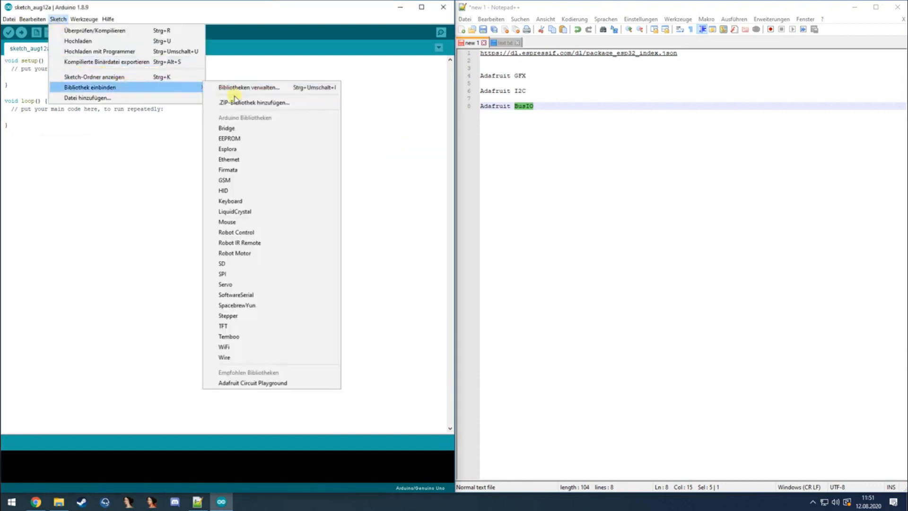
{"action": "left_click", "coordinate": [181, 207]}
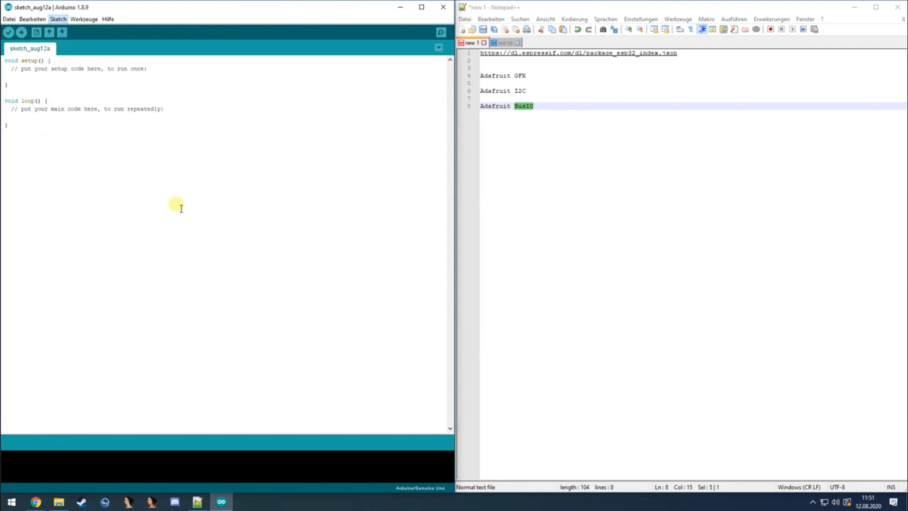
{"action": "left_click", "coordinate": [58, 19]}
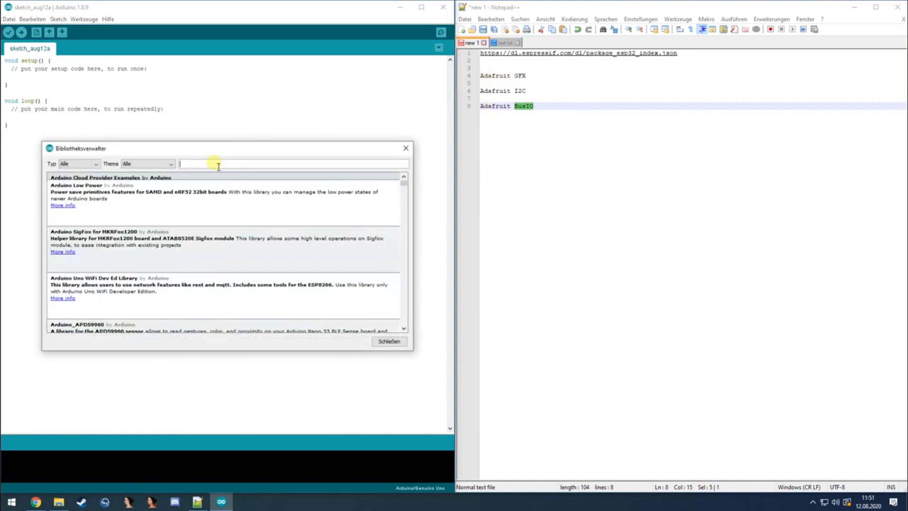
{"action": "type", "text": "GFX"}
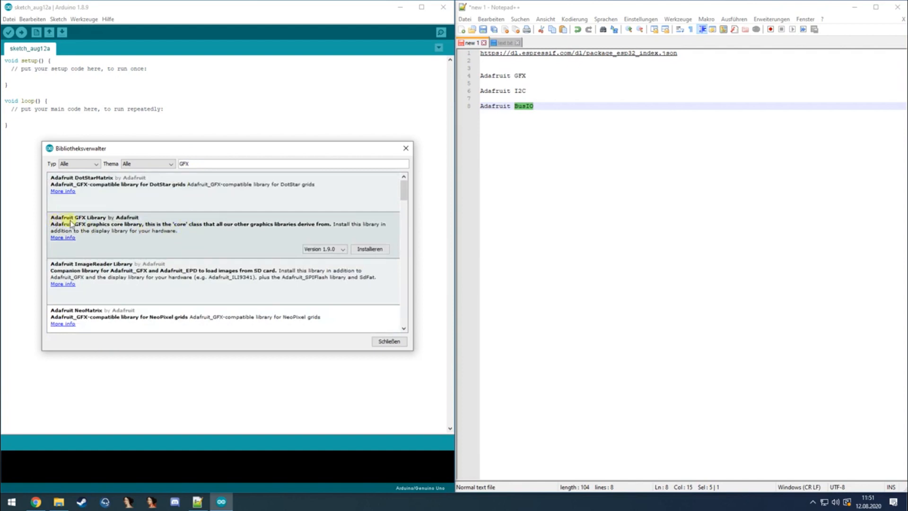
{"action": "mouse_move", "coordinate": [180, 235]}
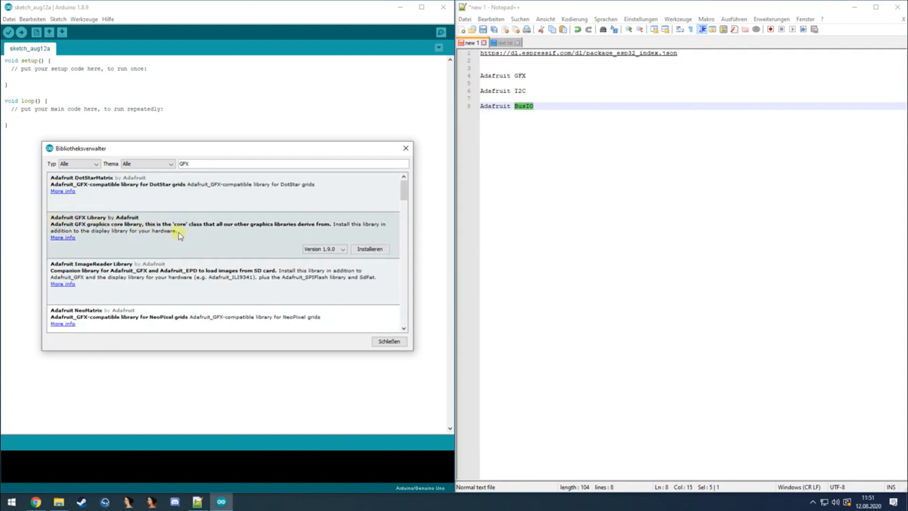
{"action": "left_click", "coordinate": [369, 248]}
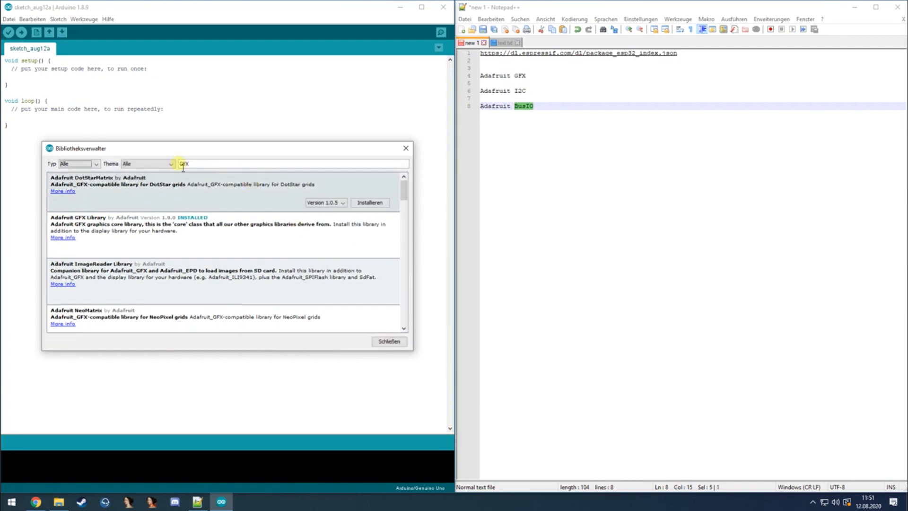
Install the Adafruit BusIO library and close the Library Manager.
{"action": "type", "text": "BusIO"}
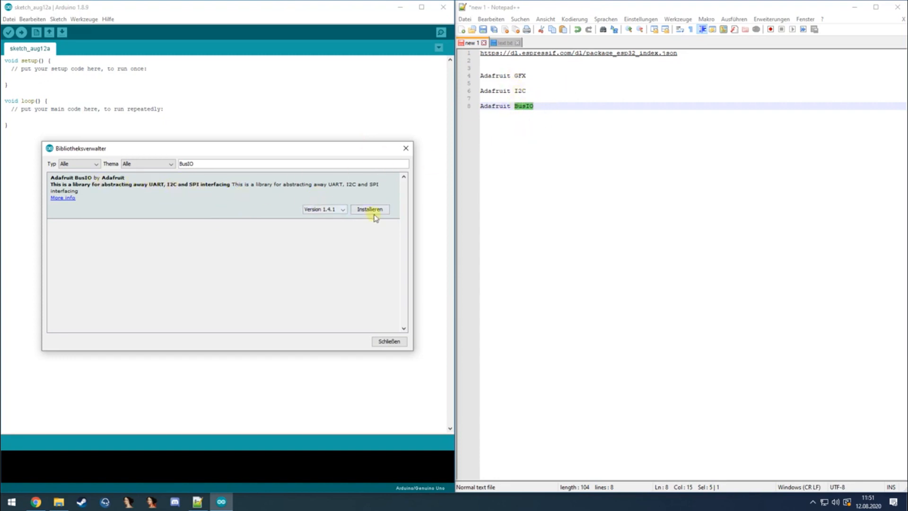
{"action": "left_click", "coordinate": [369, 209]}
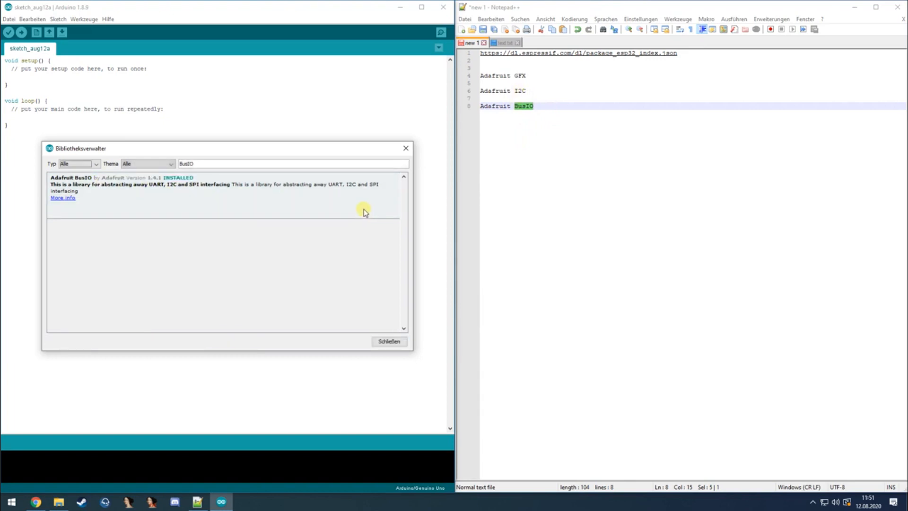
{"action": "left_click", "coordinate": [388, 341]}
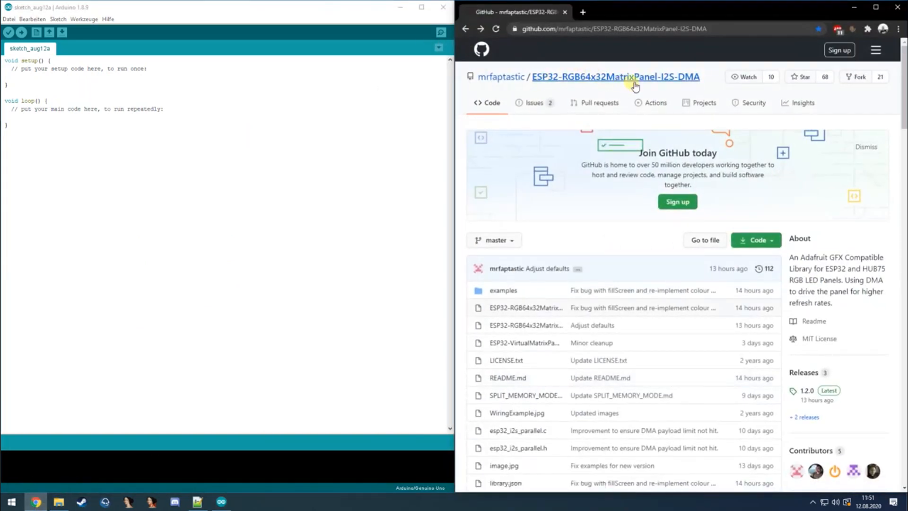
Download the ESP32-RGB64x32MatrixPanel-I2S-DMA GitHub repository via Code > Download ZIP.
{"action": "scroll", "scroll_direction": "down", "scroll_amount": 3}
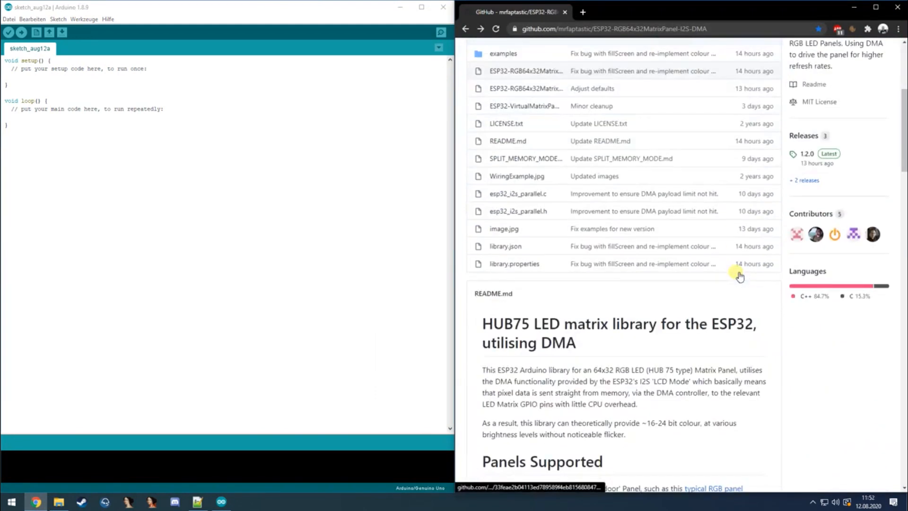
{"action": "scroll", "scroll_direction": "up", "scroll_amount": 3}
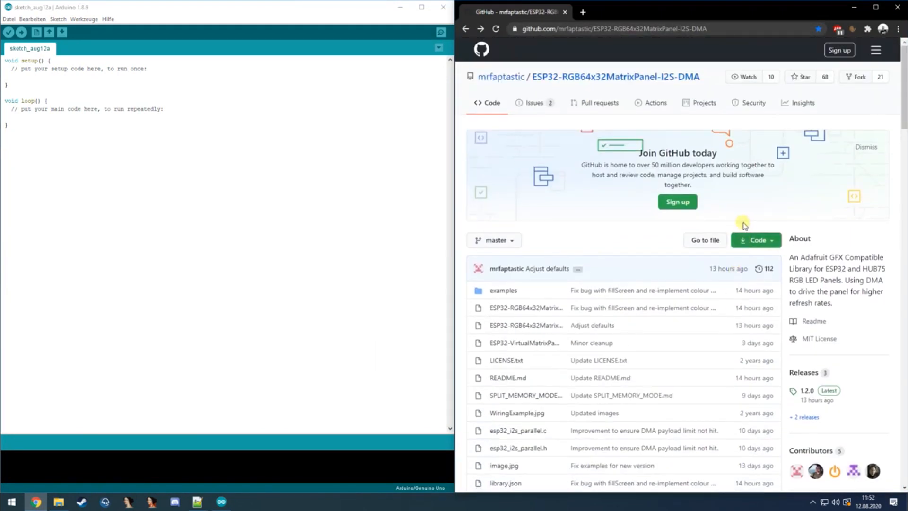
{"action": "left_click", "coordinate": [755, 240]}
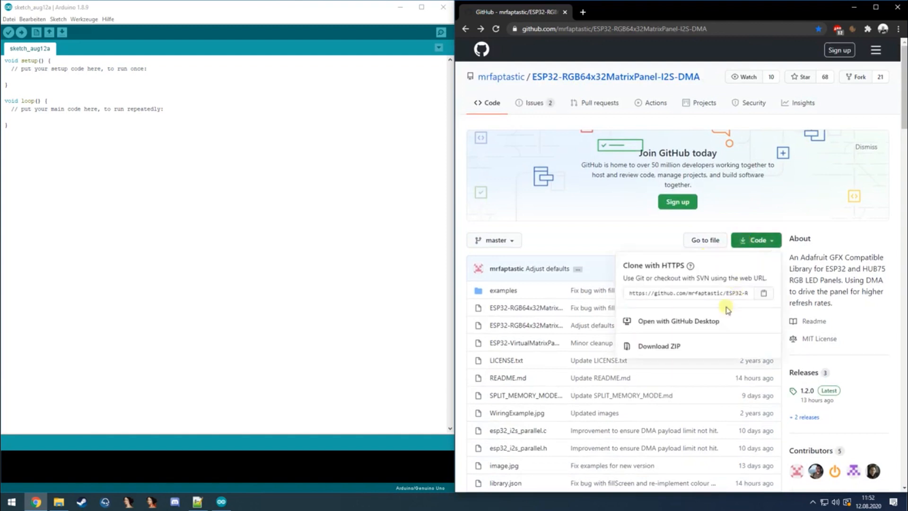
{"action": "left_click", "coordinate": [659, 346]}
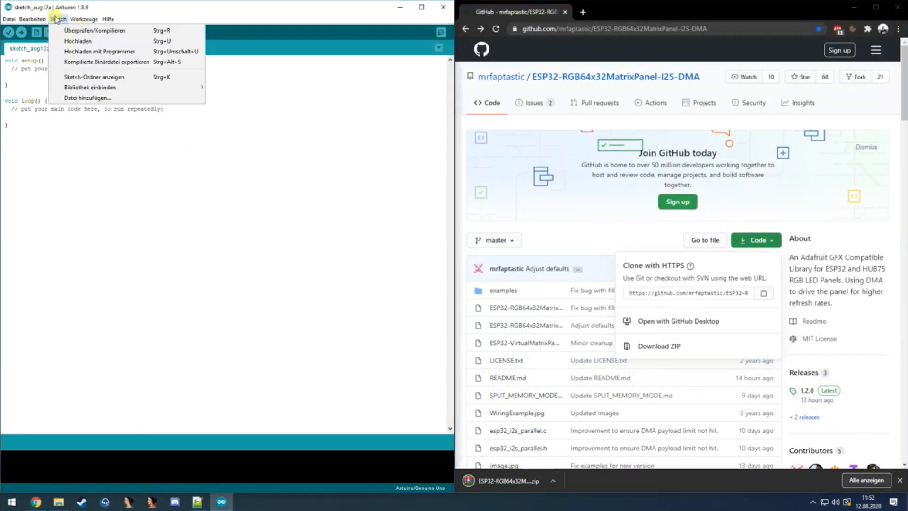
Add ESP32-RGB64x32MatrixPanel-I2S-DMA-master.zip from the Desktop as a ZIP library.
{"action": "left_click", "coordinate": [280, 111]}
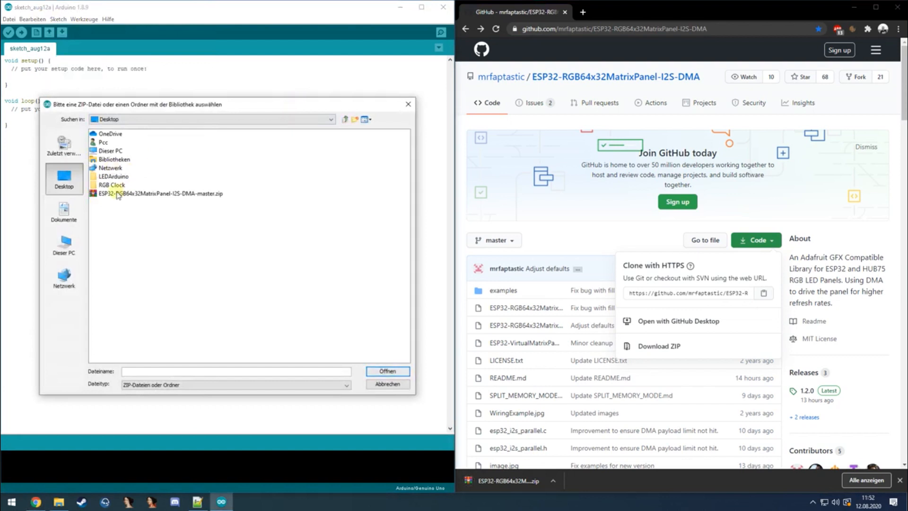
{"action": "left_click", "coordinate": [387, 371]}
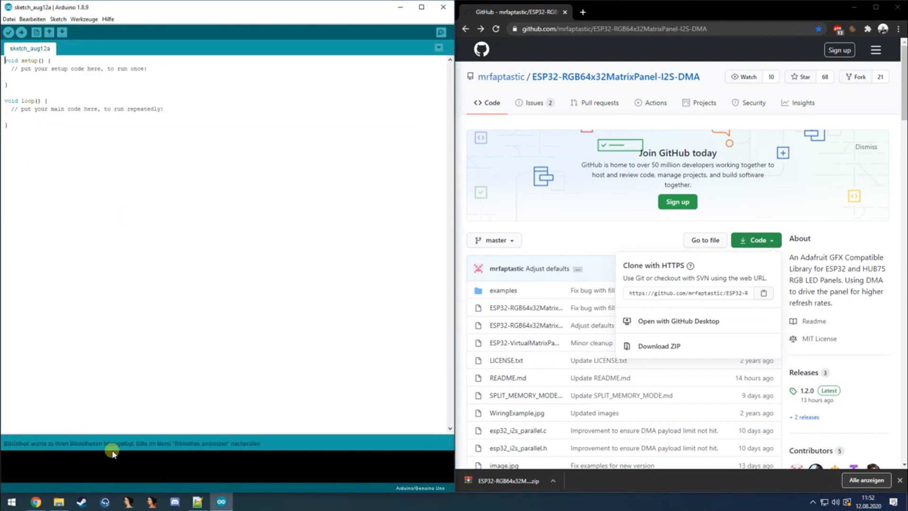
{"action": "mouse_move", "coordinate": [168, 277]}
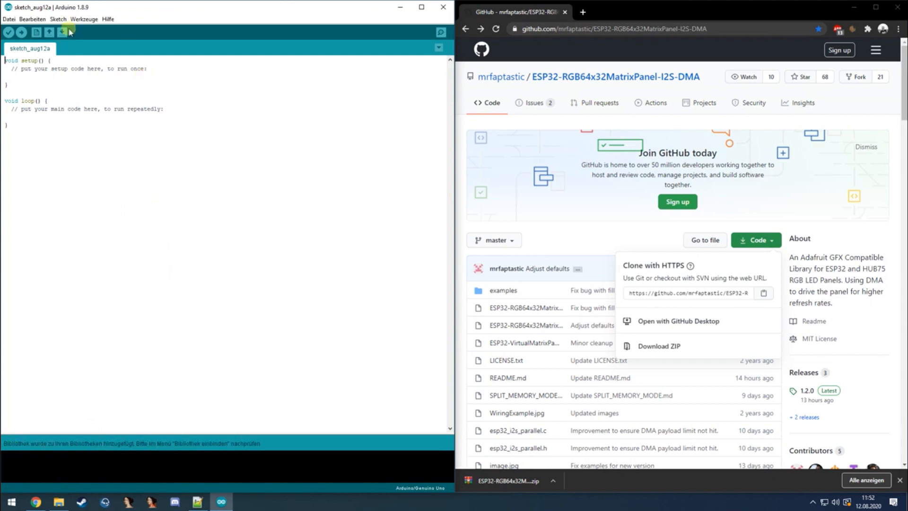
Open the ESP32_I2S_RGB_Matrix_Clock sketch from the Desktop's RGB Clock folder.
{"action": "left_click", "coordinate": [62, 32]}
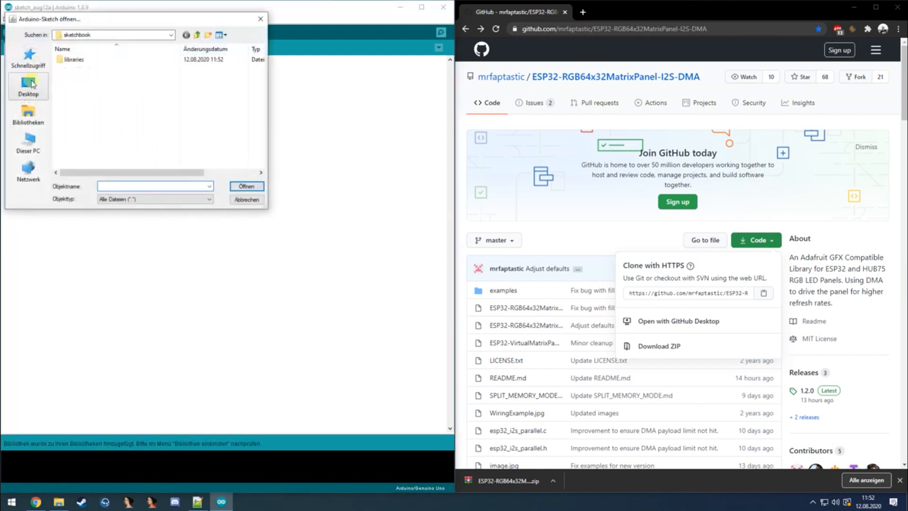
{"action": "left_click", "coordinate": [27, 86]}
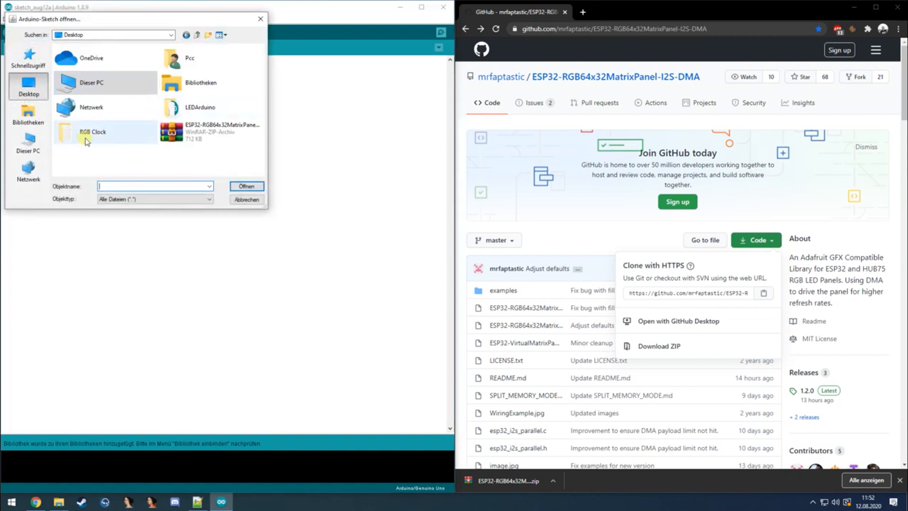
{"action": "double_click", "coordinate": [92, 131]}
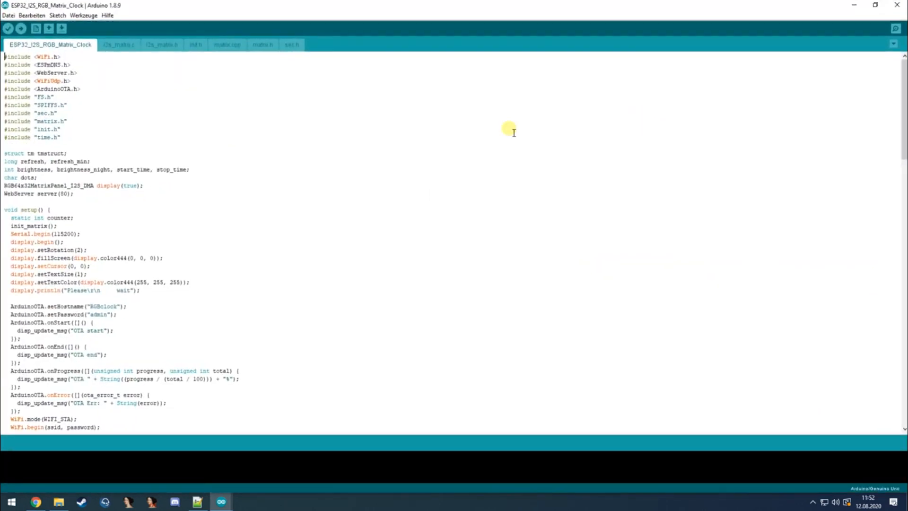
{"action": "mouse_move", "coordinate": [178, 127]}
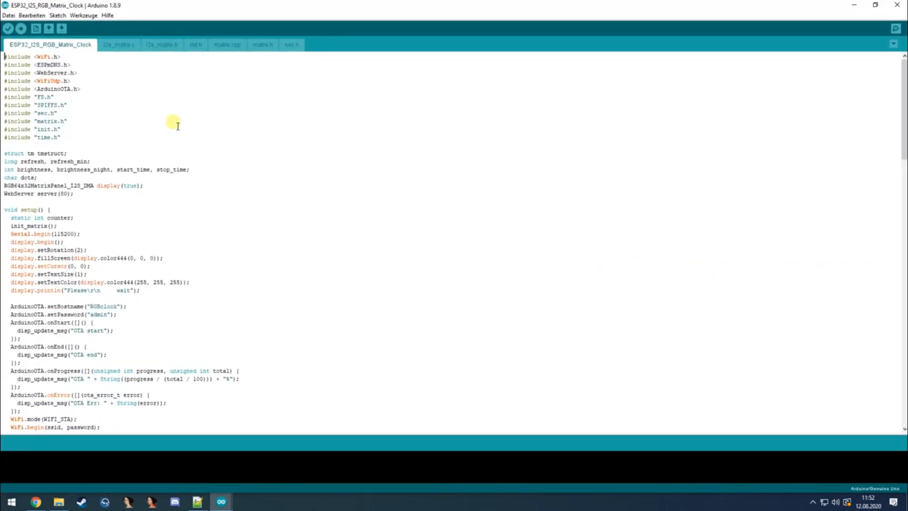
{"action": "mouse_move", "coordinate": [196, 100]}
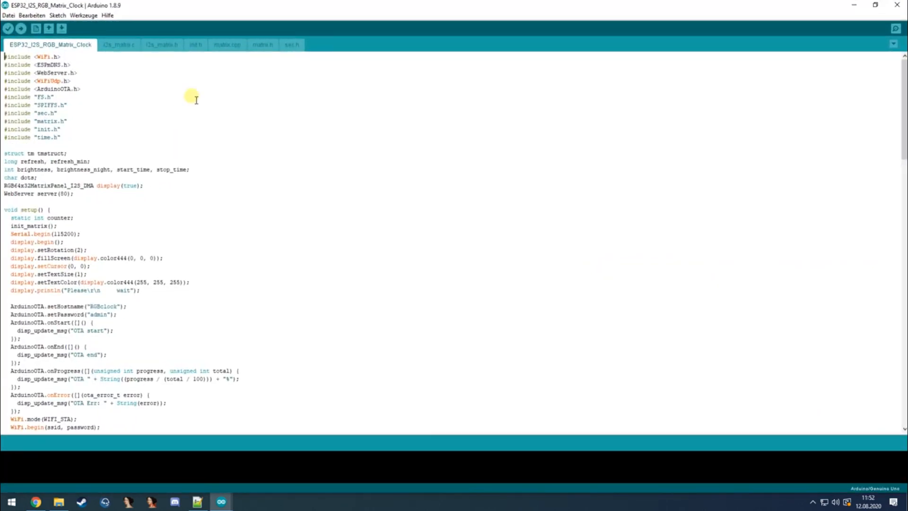
{"action": "scroll", "scroll_direction": "down", "scroll_amount": 3}
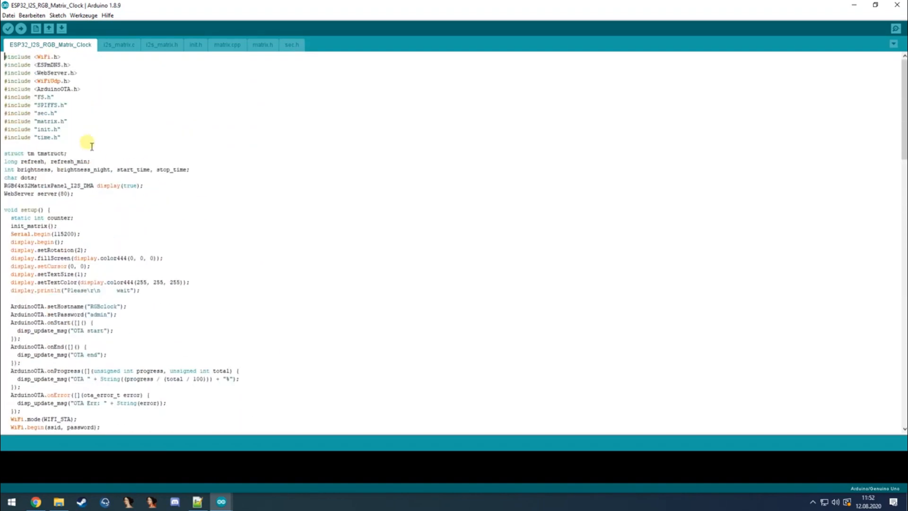
{"action": "mouse_move", "coordinate": [78, 113]}
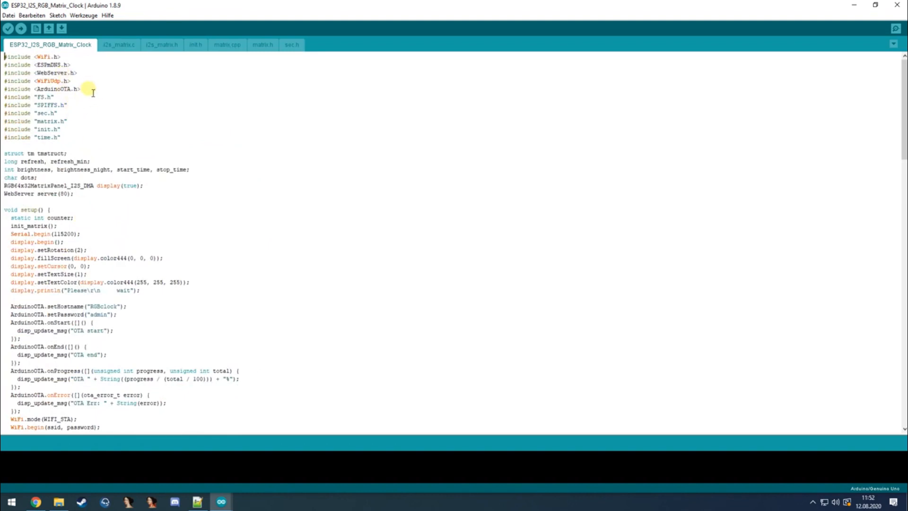
{"action": "double_click", "coordinate": [41, 89]}
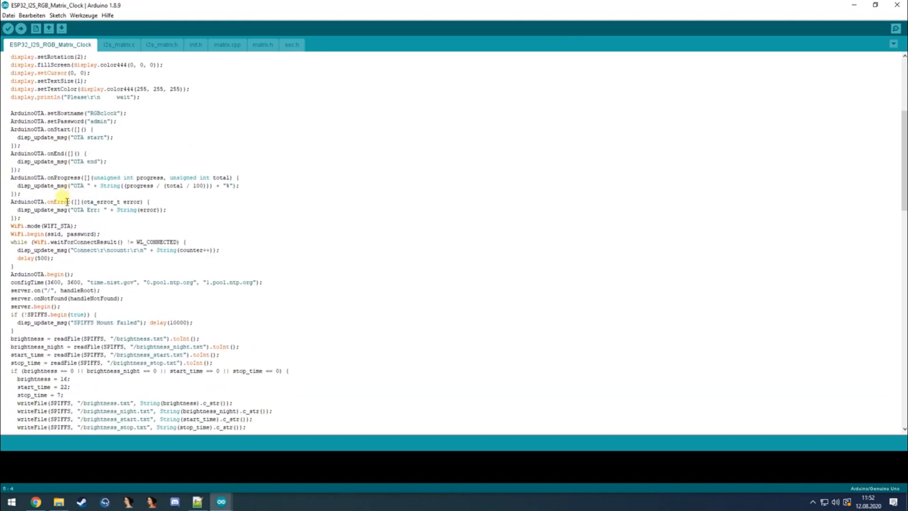
Scroll through the main tab's setup, loop and web handler code.
{"action": "scroll", "scroll_direction": "down", "scroll_amount": 3}
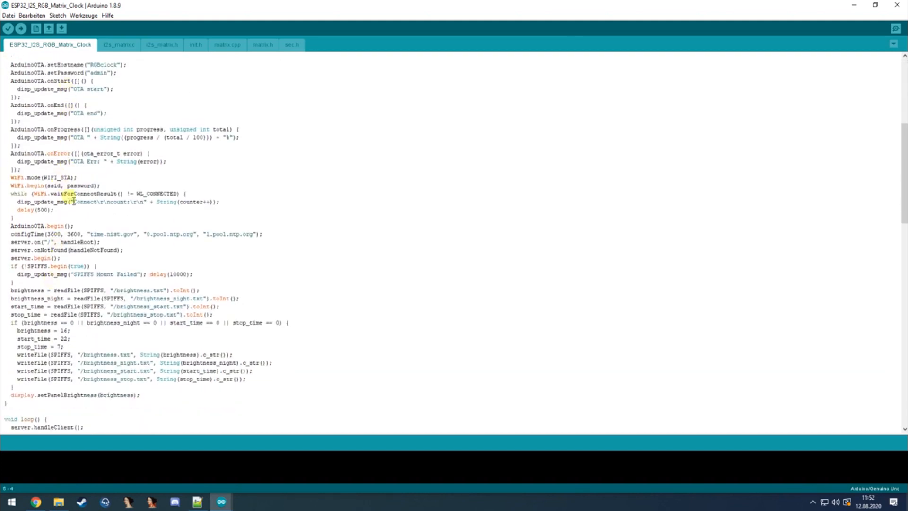
{"action": "scroll", "scroll_direction": "down", "scroll_amount": 3}
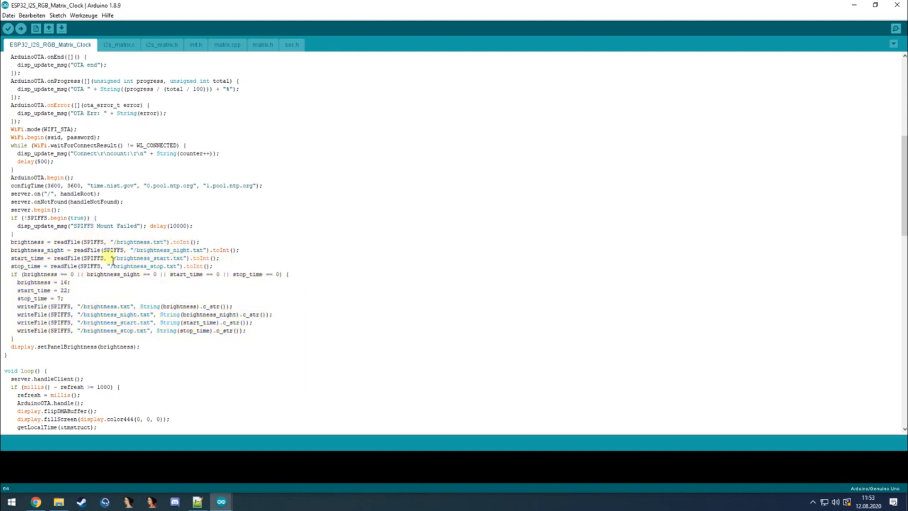
{"action": "scroll", "scroll_direction": "down", "scroll_amount": 3}
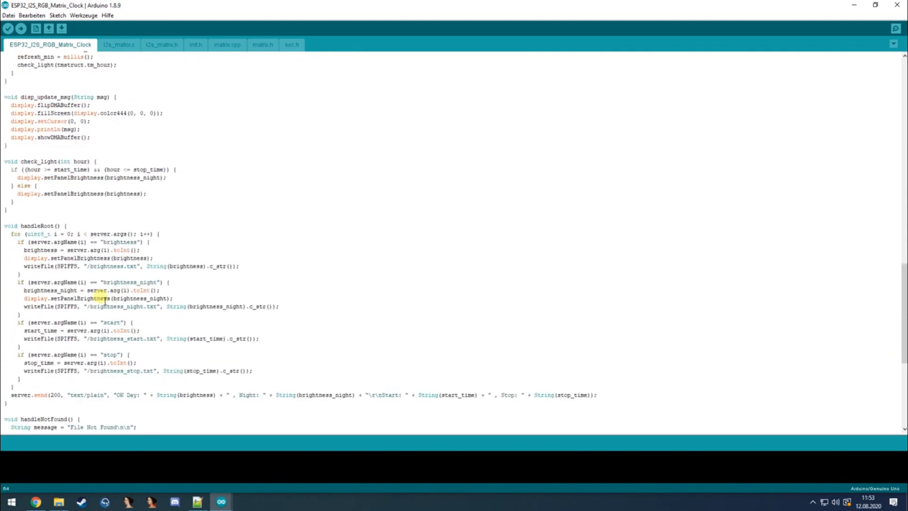
{"action": "scroll", "scroll_direction": "down", "scroll_amount": 3}
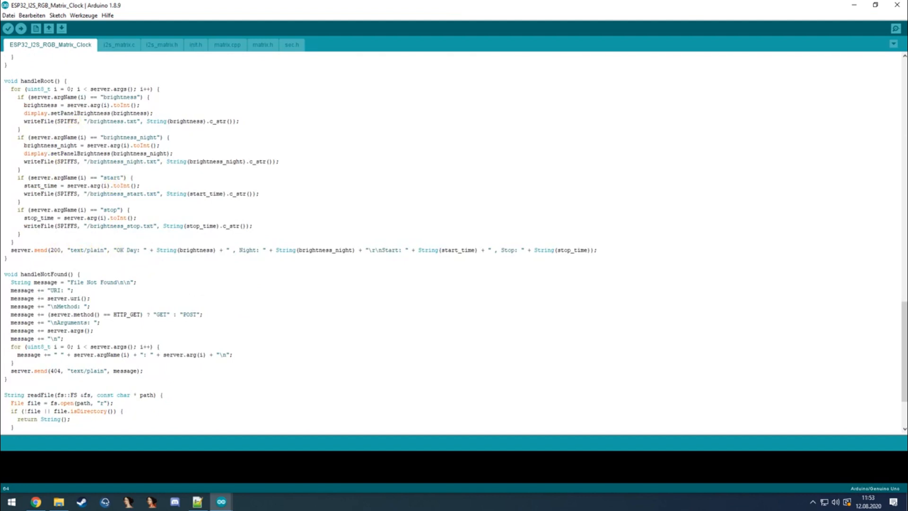
Verify, hit the missing ESPmDNS.h error, select WEMOS D1 MINI ESP32, and verify again.
{"action": "left_click", "coordinate": [7, 29]}
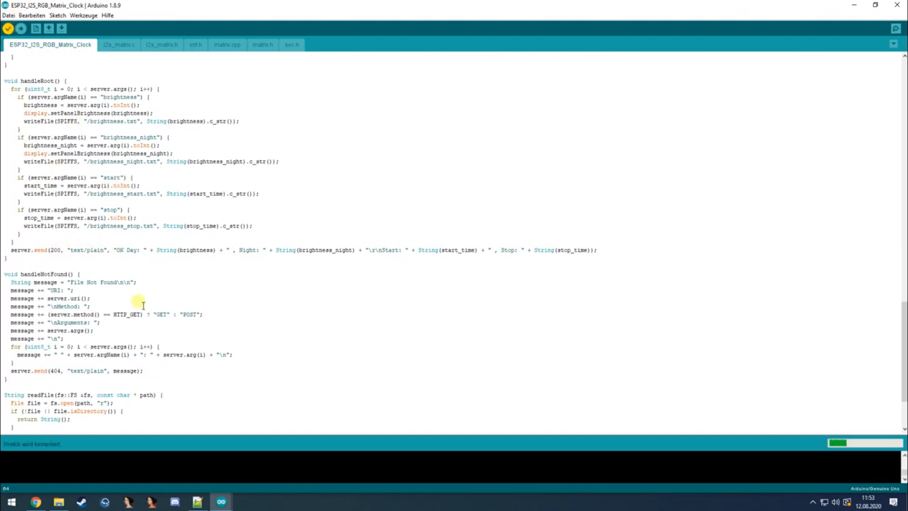
{"action": "left_click", "coordinate": [8, 28]}
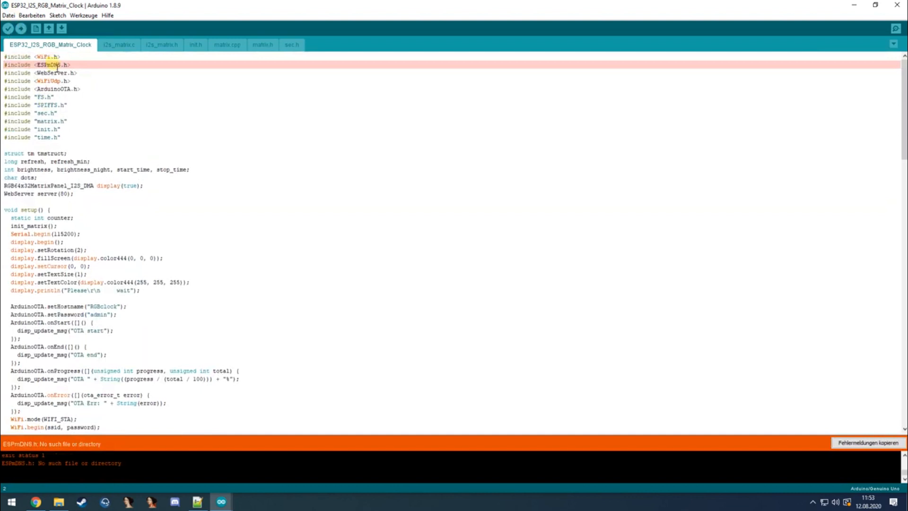
{"action": "left_click", "coordinate": [83, 16]}
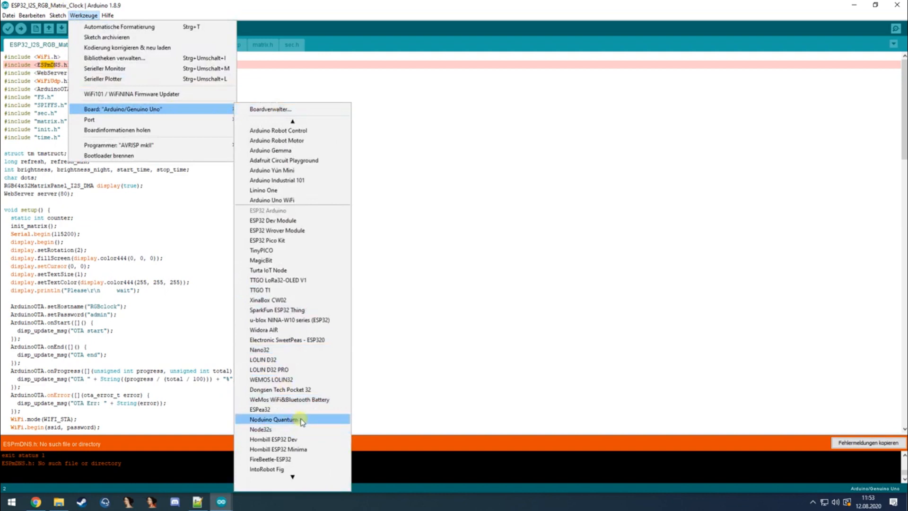
{"action": "scroll", "scroll_direction": "down", "scroll_amount": 3}
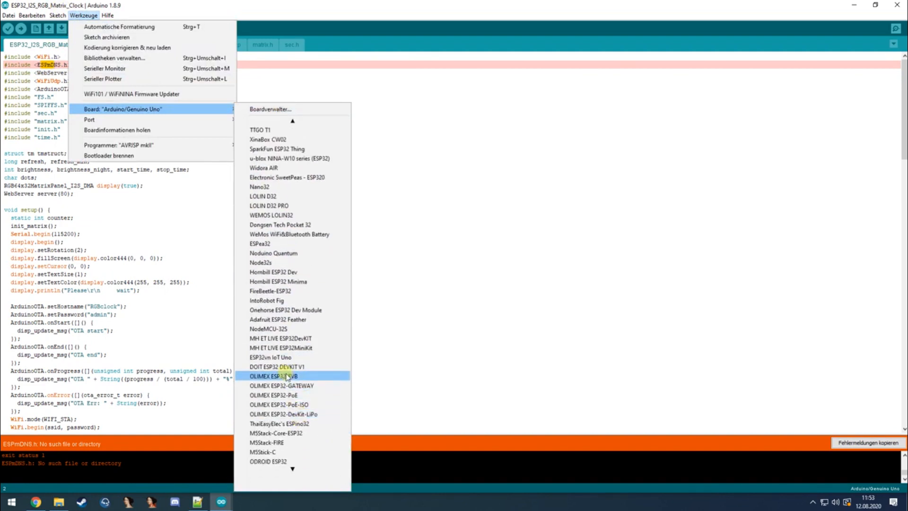
{"action": "scroll", "scroll_direction": "down", "scroll_amount": 3}
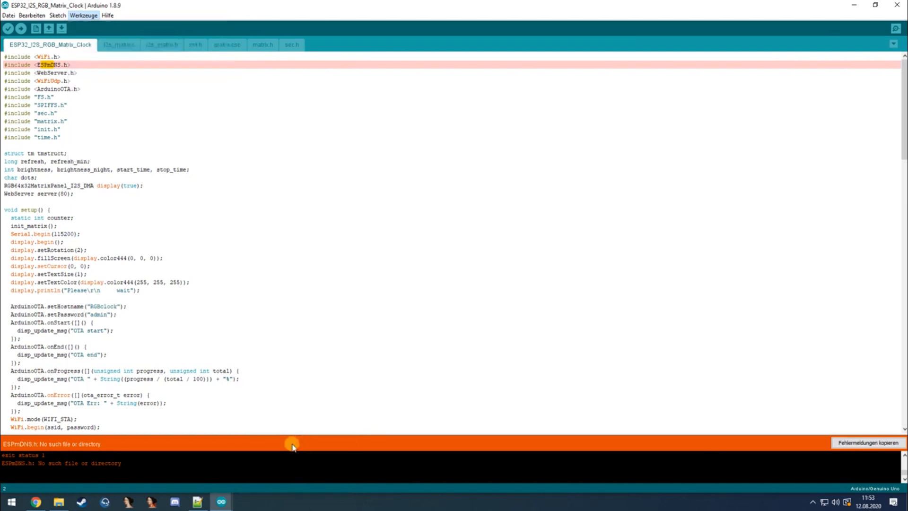
{"action": "left_click", "coordinate": [8, 28]}
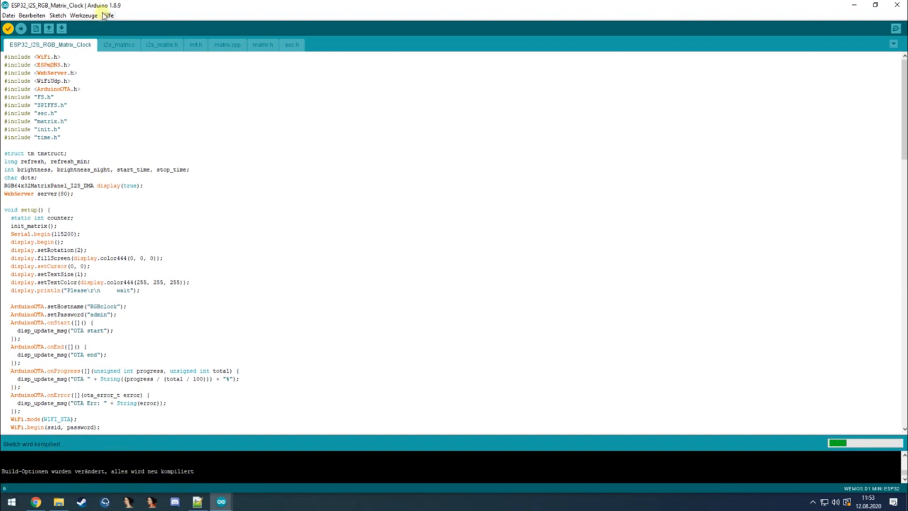
Choose the RGBclock network port at 192.168.1.147 as the upload port.
{"action": "left_click", "coordinate": [82, 16]}
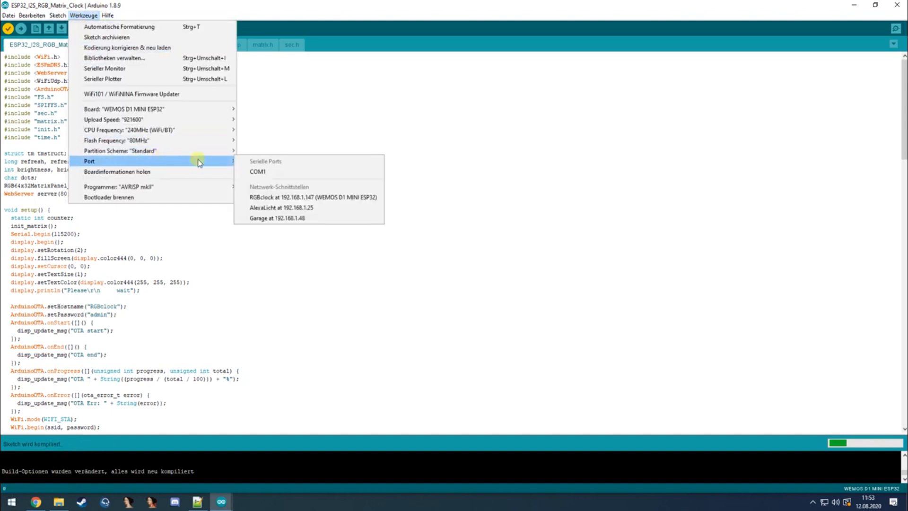
{"action": "mouse_move", "coordinate": [266, 171]}
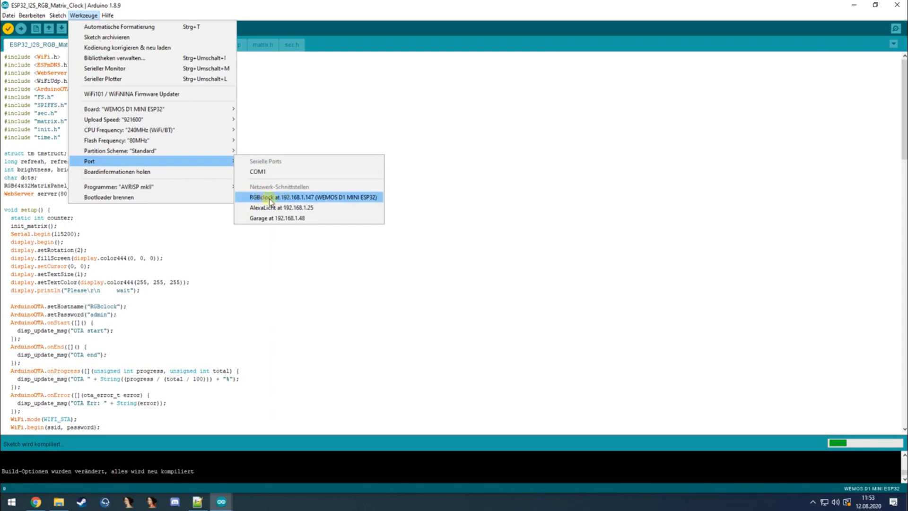
{"action": "mouse_move", "coordinate": [265, 198]}
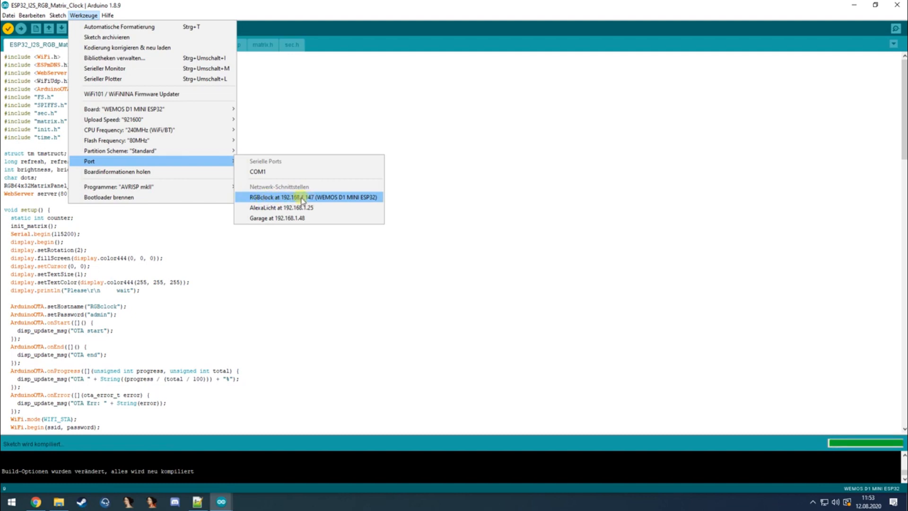
{"action": "left_click", "coordinate": [312, 196]}
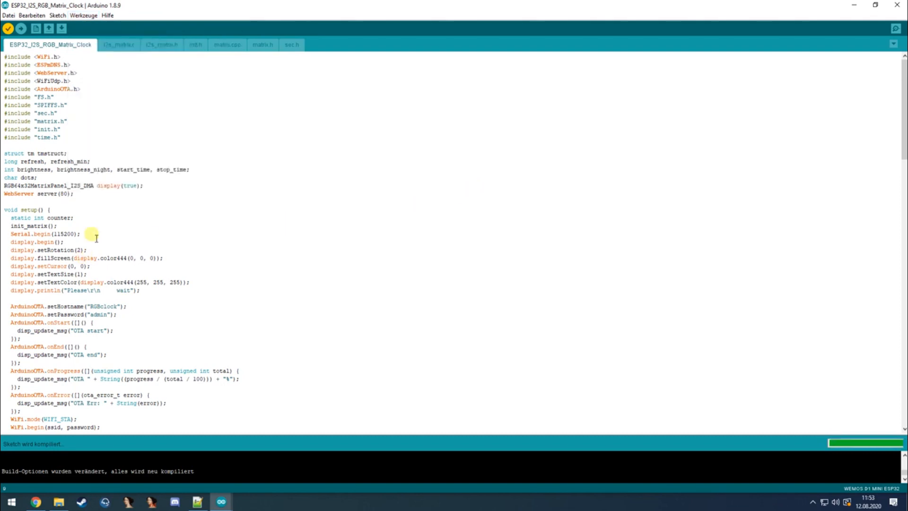
Scroll the code while compilation finishes, then view the WiFi placeholders in sec.h.
{"action": "scroll", "scroll_direction": "down", "scroll_amount": 3}
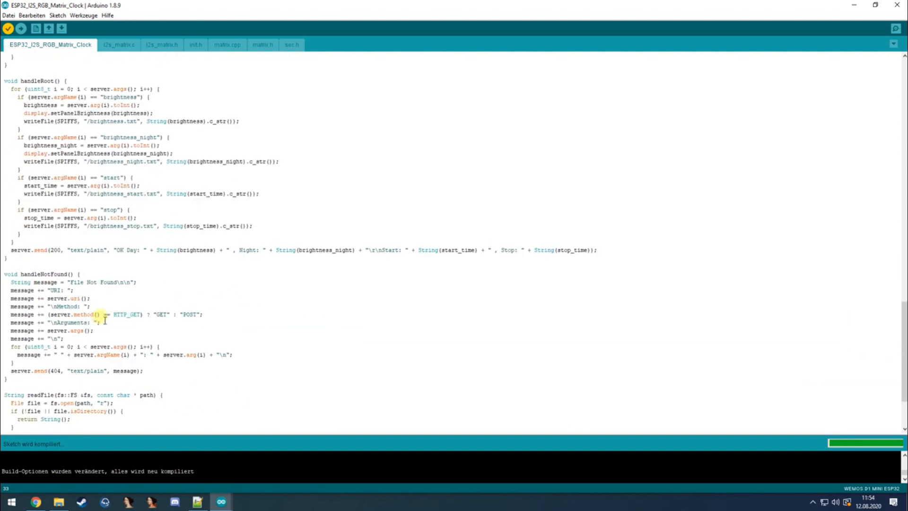
{"action": "scroll", "scroll_direction": "down", "scroll_amount": 3}
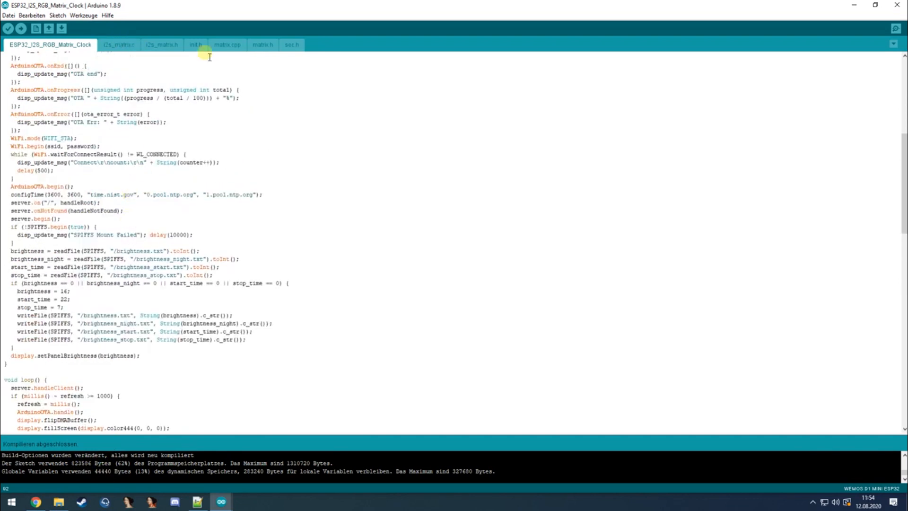
{"action": "left_click", "coordinate": [291, 45]}
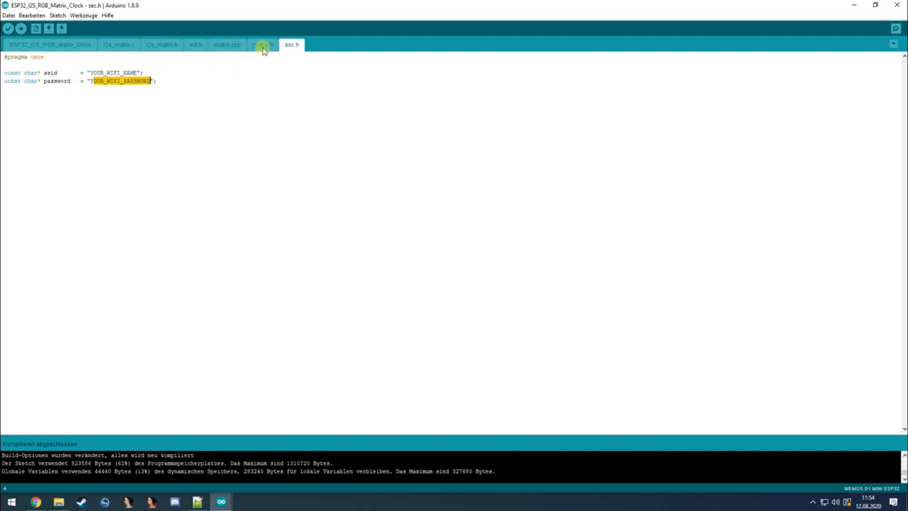
Review matrix.cpp and the matrix.h pin definitions, then open and scroll i2s_matrix.c.
{"action": "left_click", "coordinate": [227, 44]}
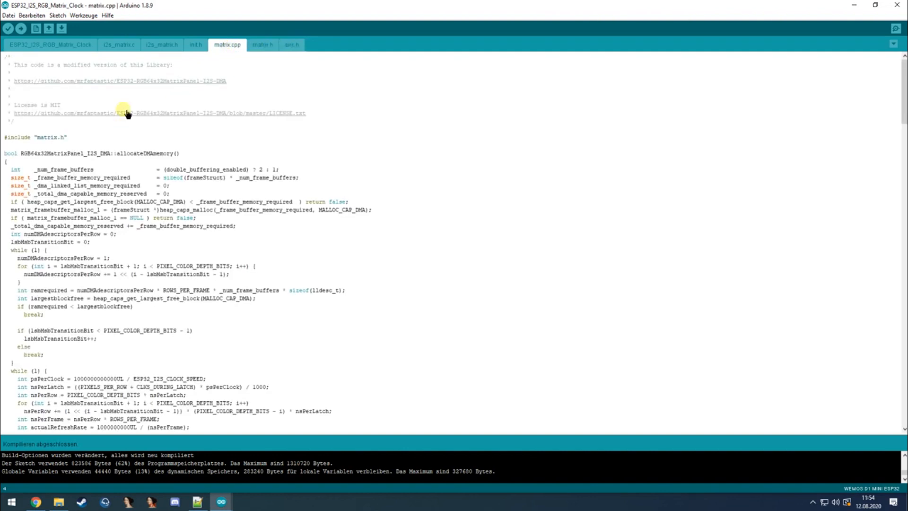
{"action": "mouse_move", "coordinate": [252, 52]}
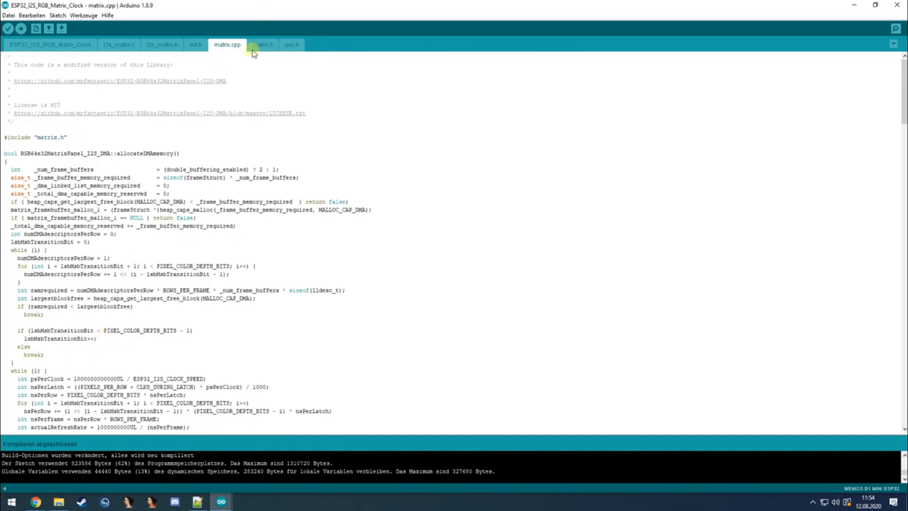
{"action": "left_click", "coordinate": [262, 45]}
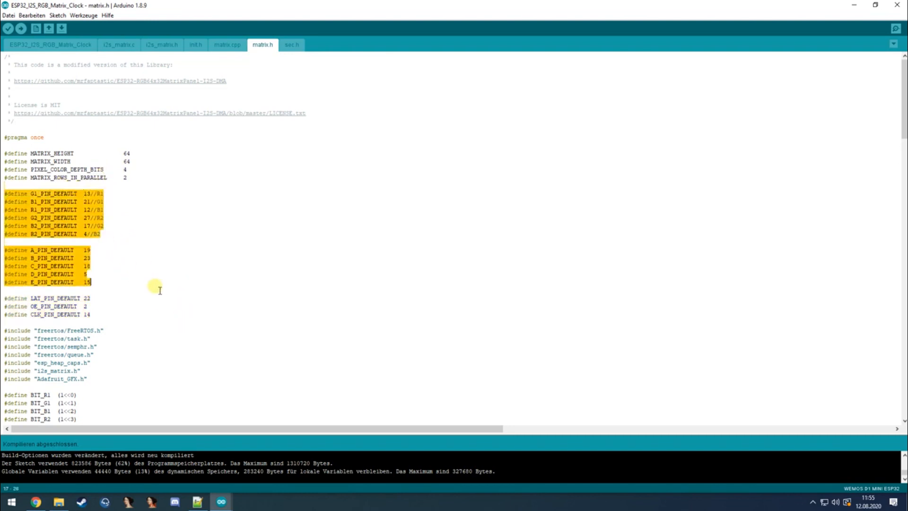
{"action": "left_click", "coordinate": [78, 330]}
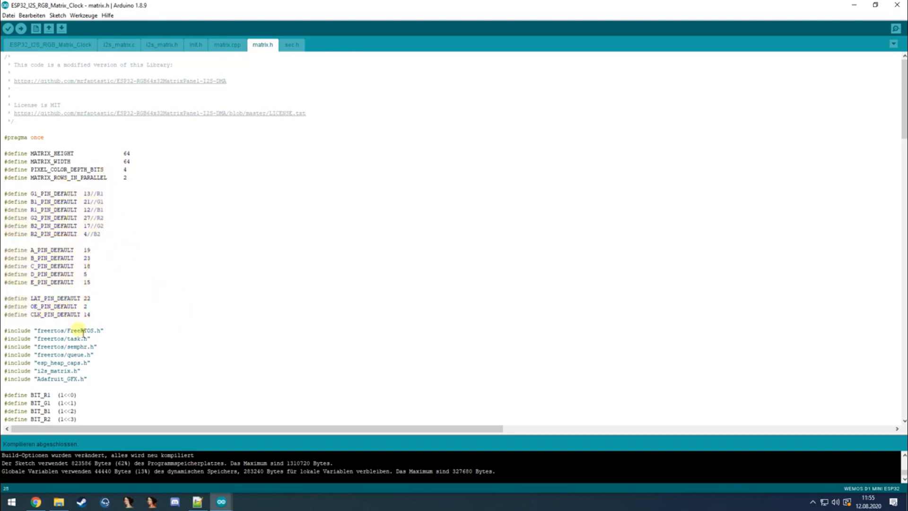
{"action": "mouse_move", "coordinate": [131, 264]}
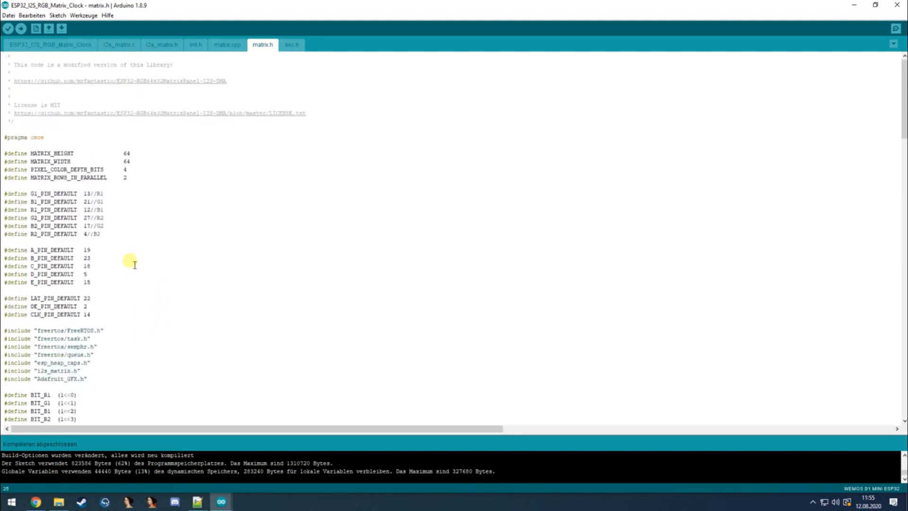
{"action": "left_click", "coordinate": [118, 45]}
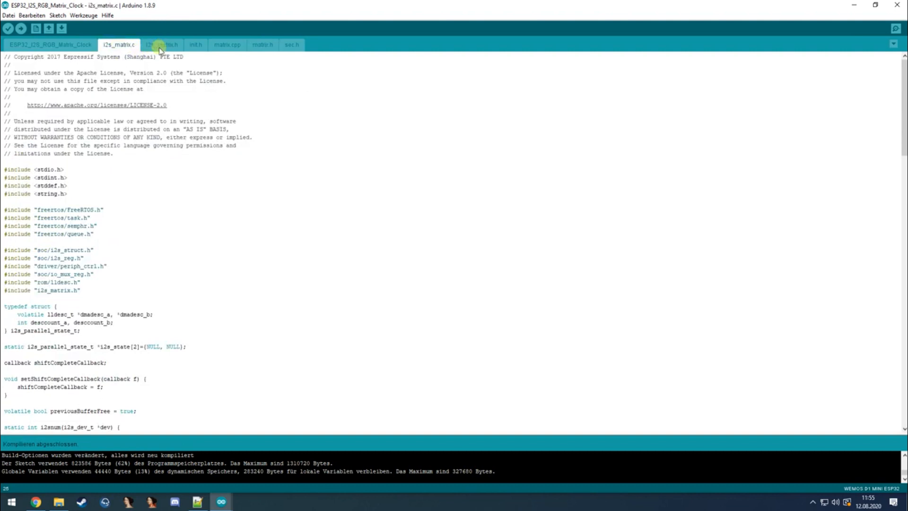
{"action": "scroll", "scroll_direction": "down", "scroll_amount": 3}
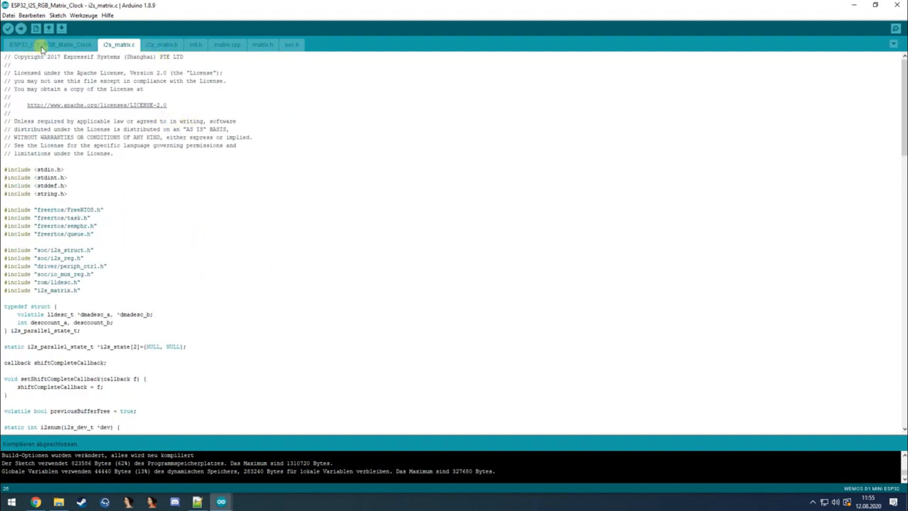
Switch to the main ESP32_I2S_RGB_Matrix_Clock sketch tab showing setup brightness and loop code.
{"action": "left_click", "coordinate": [51, 44]}
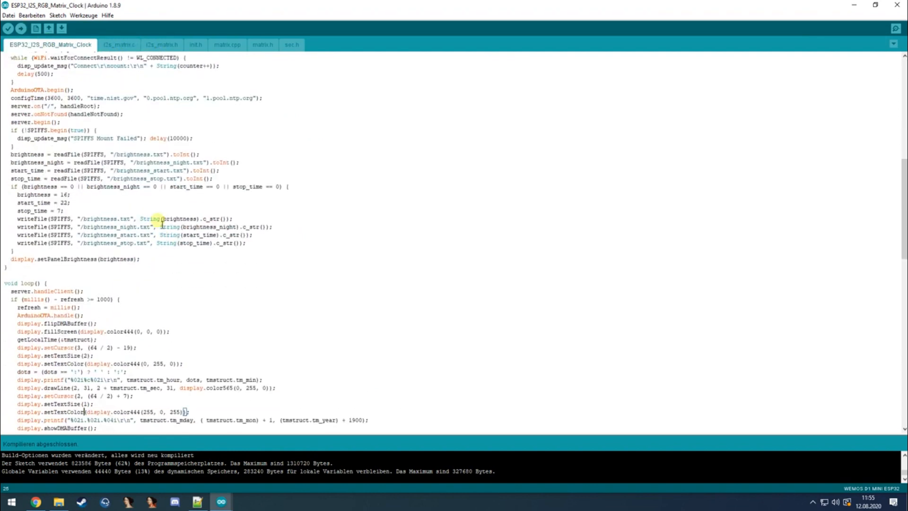
{"action": "mouse_move", "coordinate": [142, 214]}
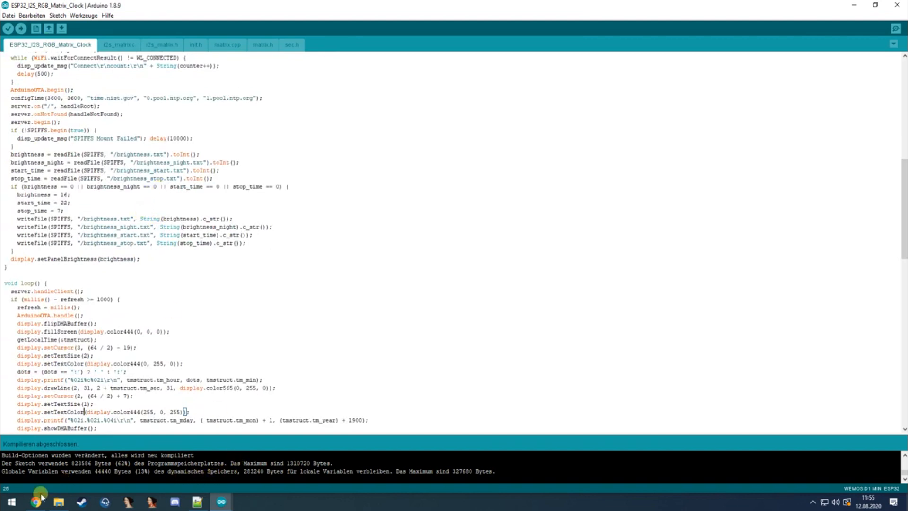
{"action": "mouse_move", "coordinate": [32, 501]}
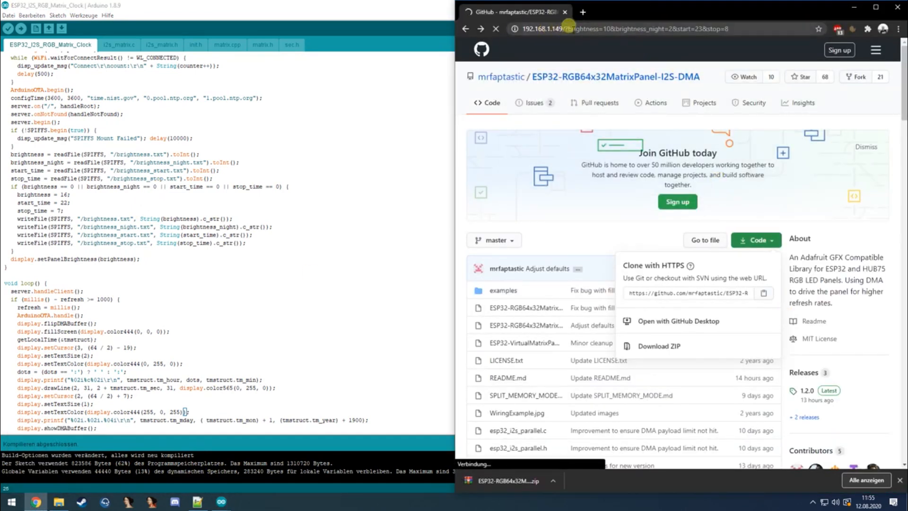
Load 192.168.1.147/?brightness=10&brightness_night=2&start=23&stop=8, then scroll the sketch code.
{"action": "left_click", "coordinate": [623, 28]}
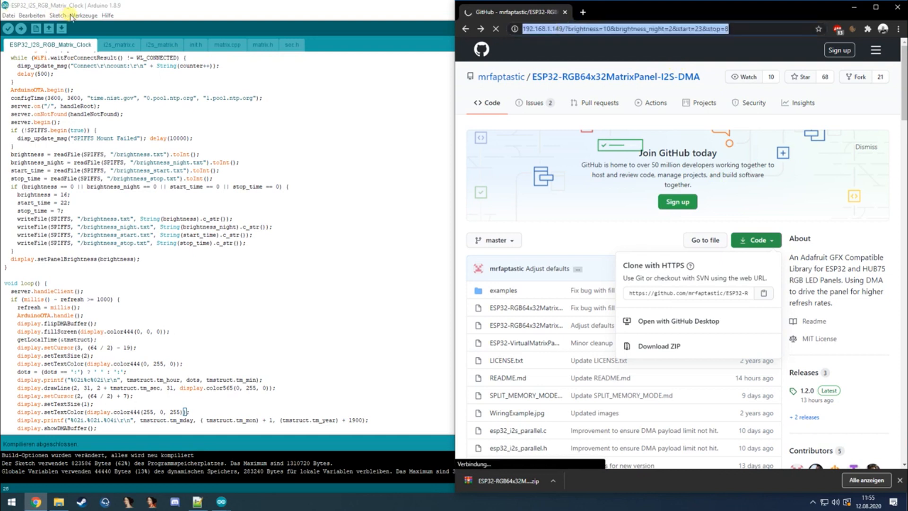
{"action": "left_click", "coordinate": [83, 15]}
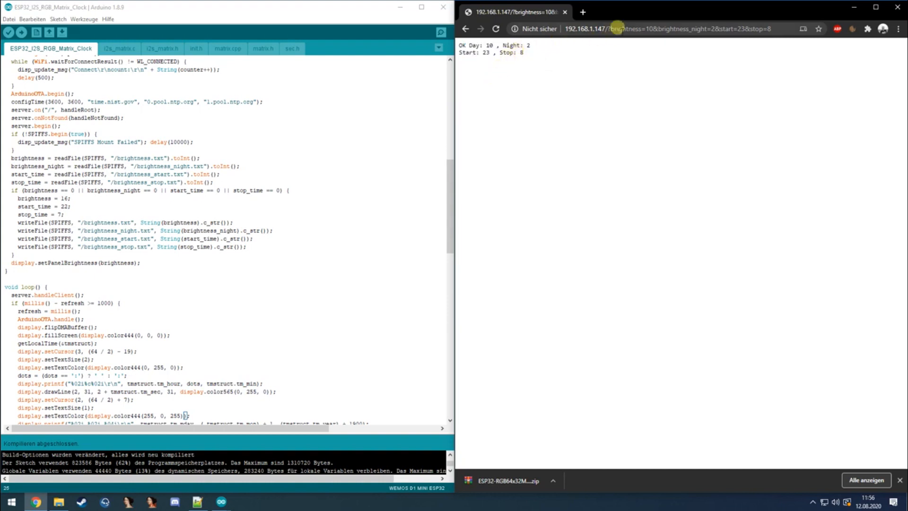
{"action": "left_click", "coordinate": [608, 29]}
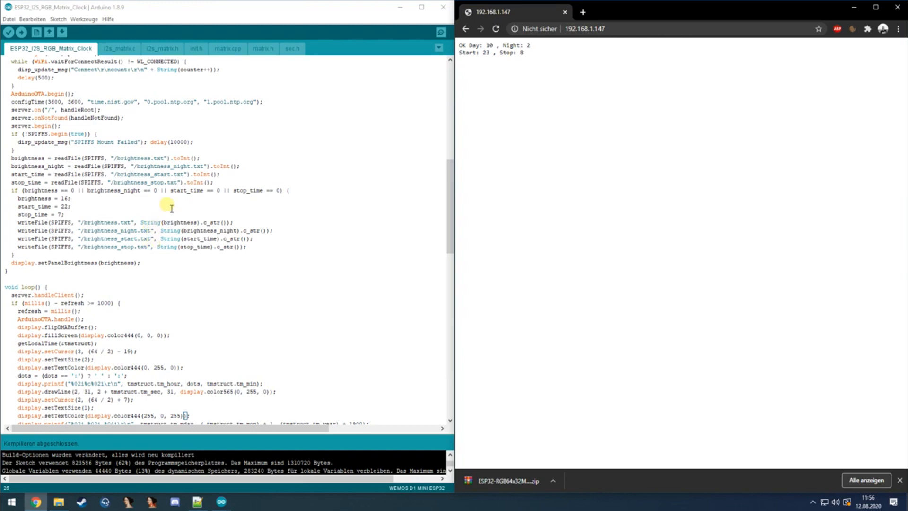
{"action": "scroll", "scroll_direction": "down", "scroll_amount": 3}
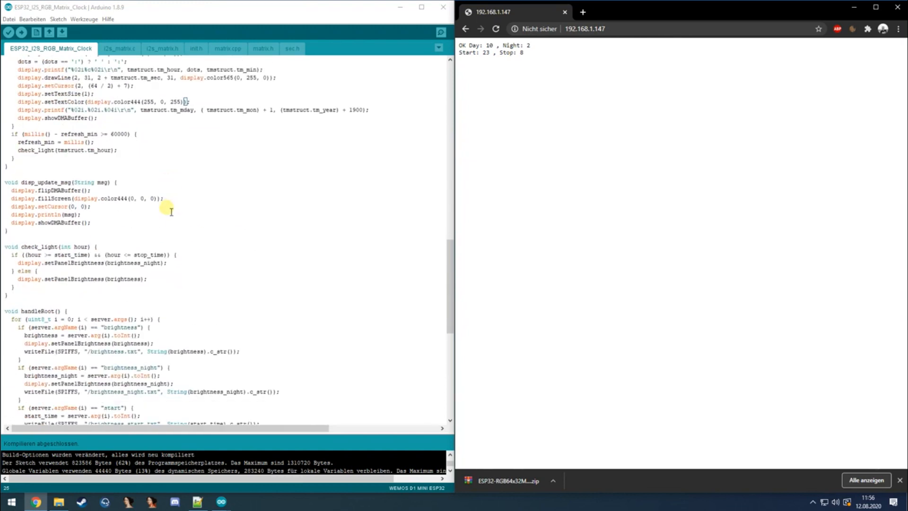
{"action": "mouse_move", "coordinate": [98, 255]}
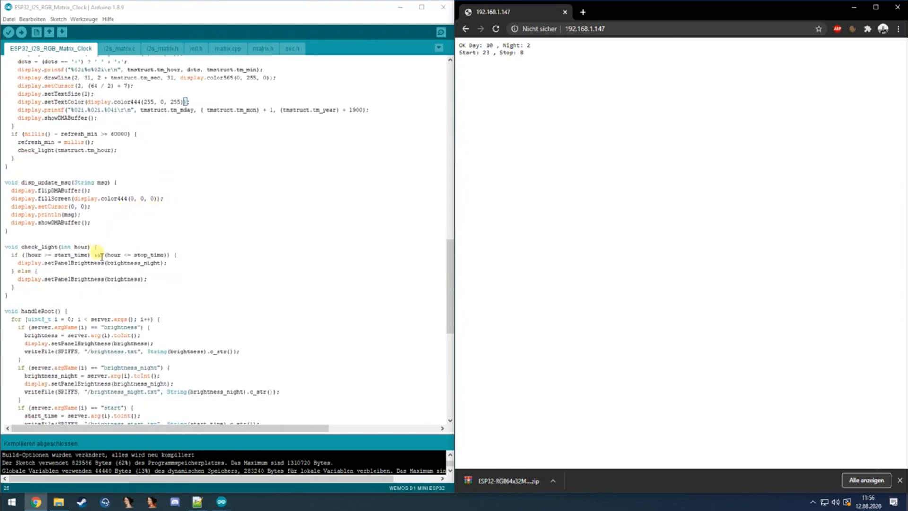
{"action": "scroll", "scroll_direction": "down", "scroll_amount": 3}
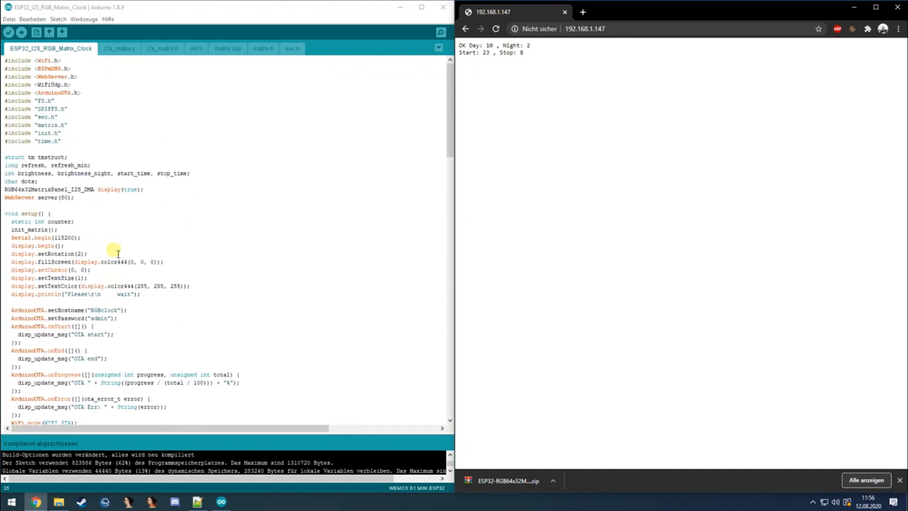
{"action": "mouse_move", "coordinate": [178, 34]}
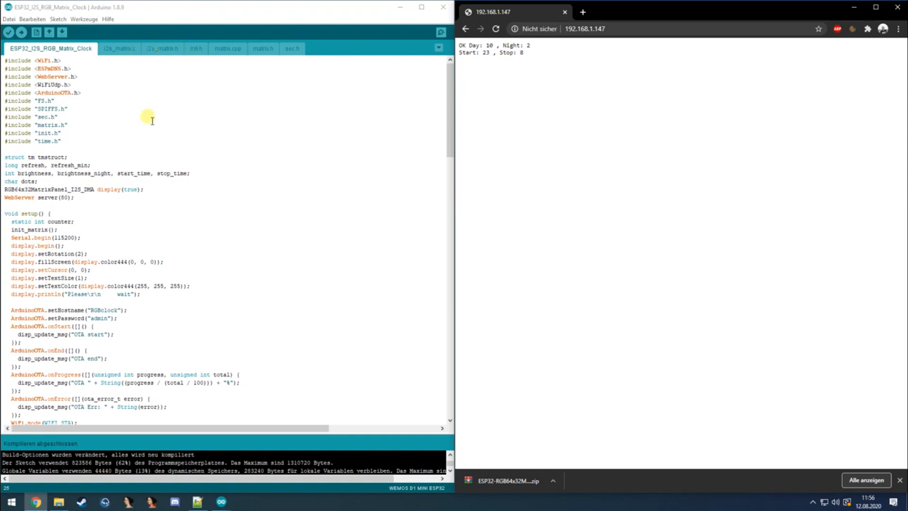
Google 'fm6126' from the address bar suggestion, then open the init.h tab.
{"action": "type", "text": "fm"}
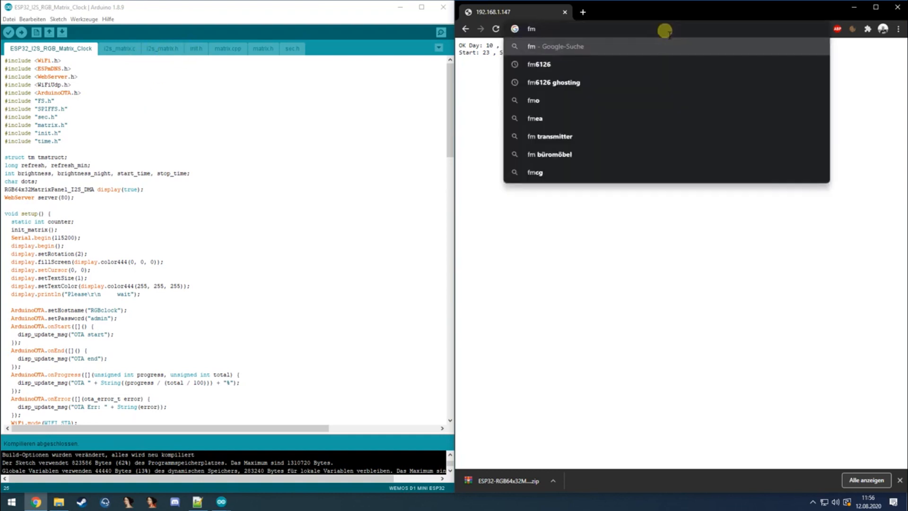
{"action": "left_click", "coordinate": [540, 64]}
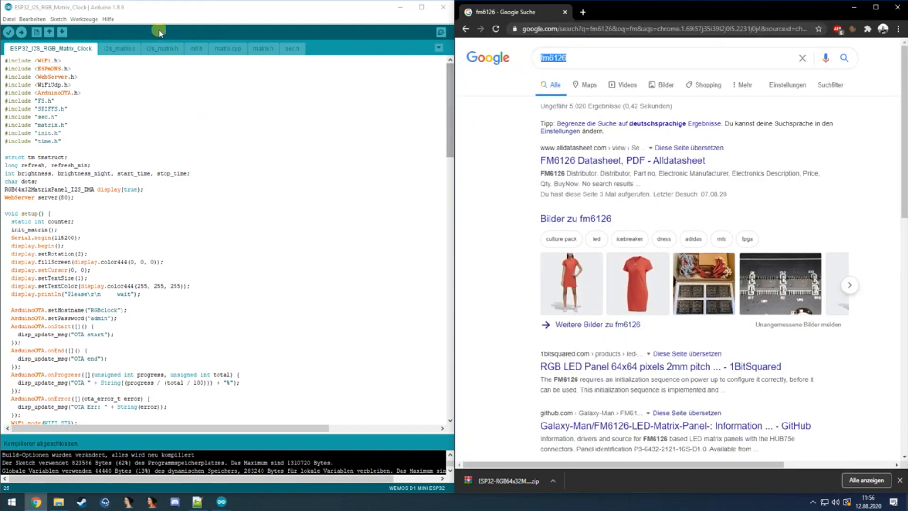
{"action": "left_click", "coordinate": [196, 48]}
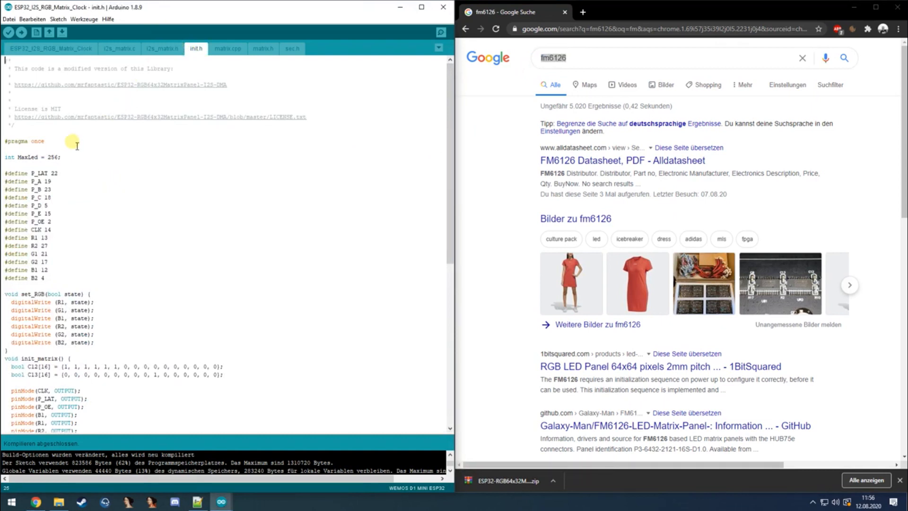
{"action": "mouse_move", "coordinate": [116, 248]}
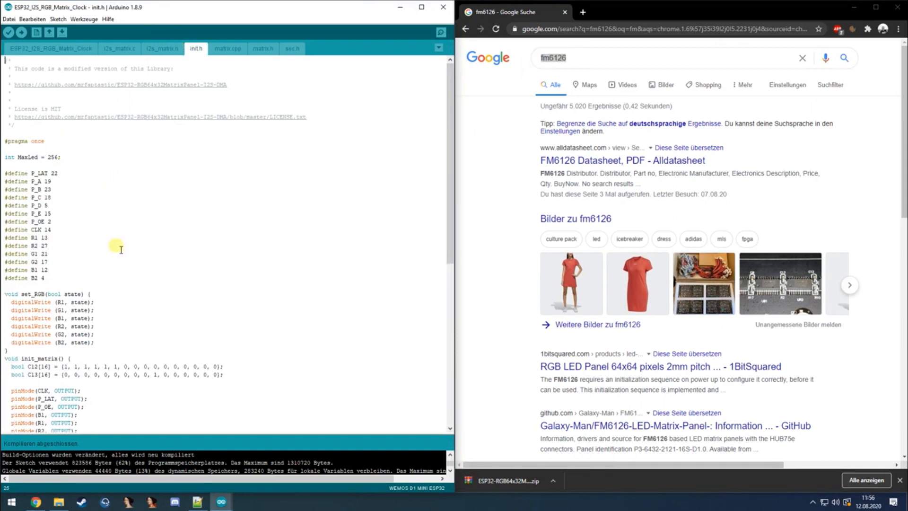
{"action": "mouse_move", "coordinate": [80, 187]}
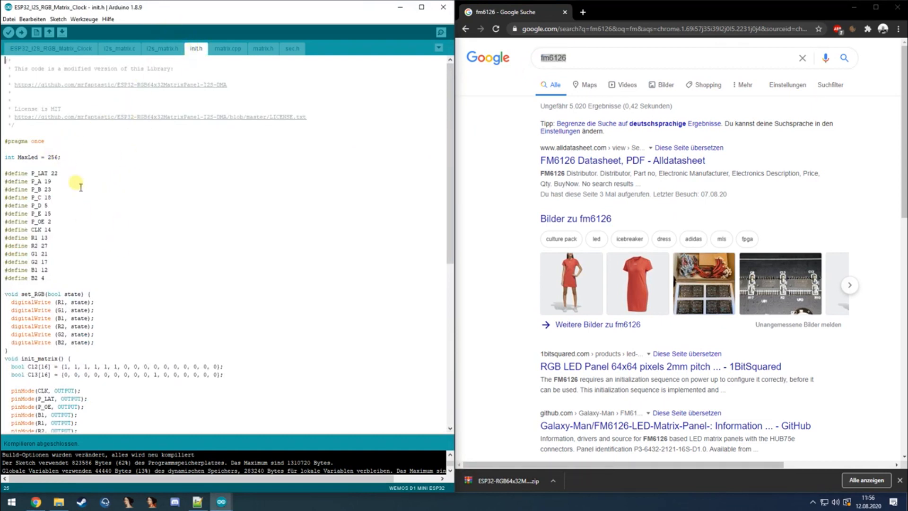
{"action": "scroll", "scroll_direction": "down", "scroll_amount": 3}
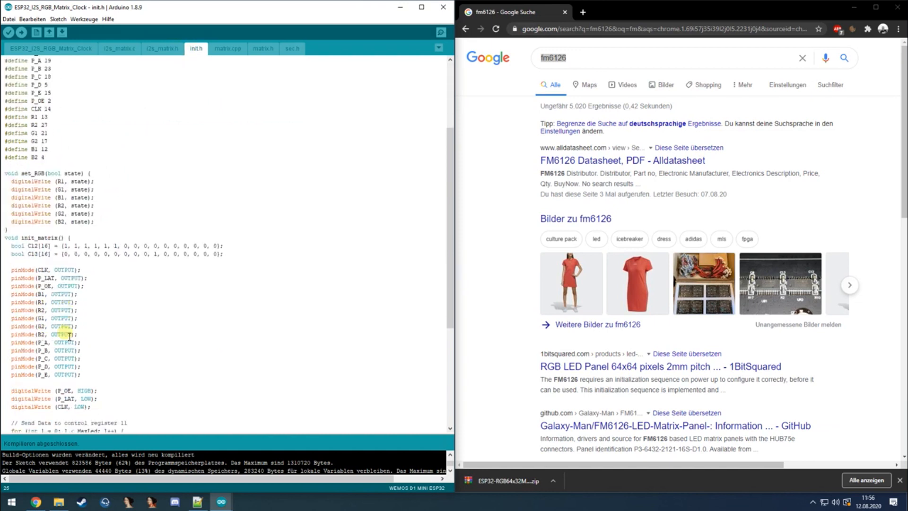
{"action": "scroll", "scroll_direction": "down", "scroll_amount": 3}
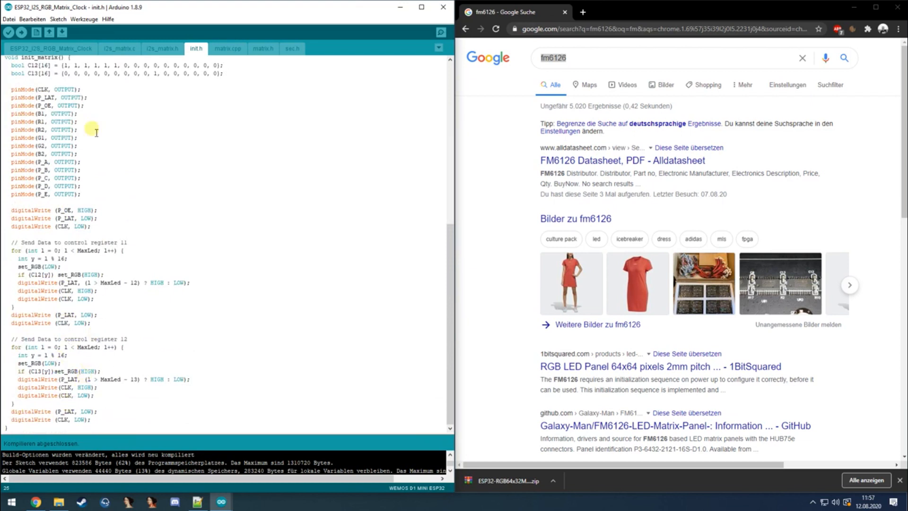
{"action": "mouse_move", "coordinate": [121, 402]}
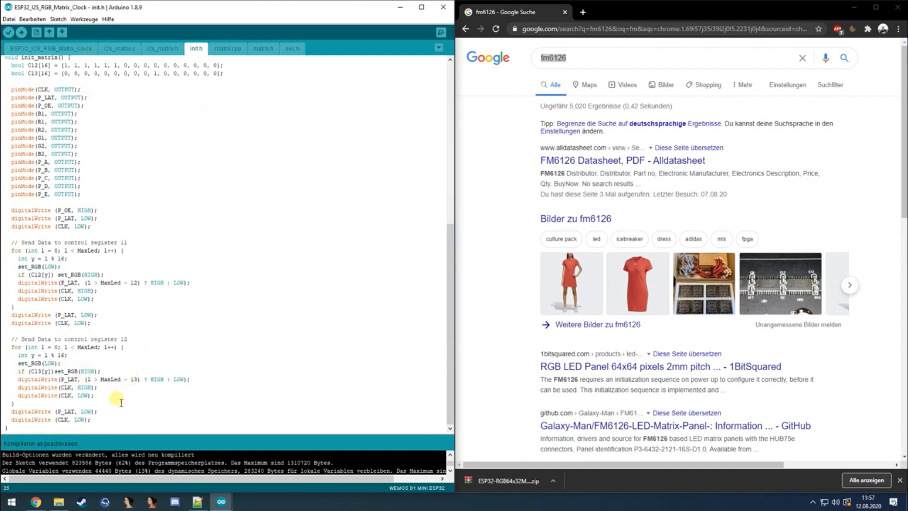
{"action": "left_click", "coordinate": [10, 19]}
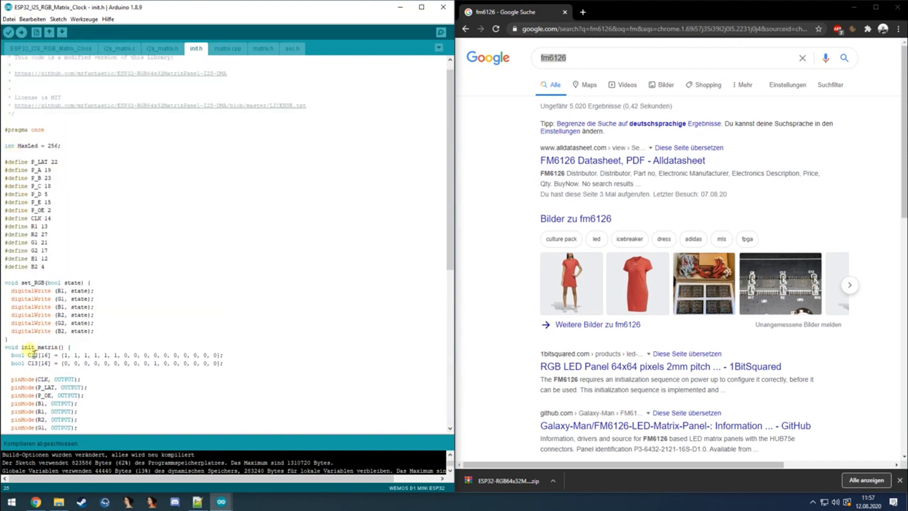
{"action": "left_click", "coordinate": [22, 33]}
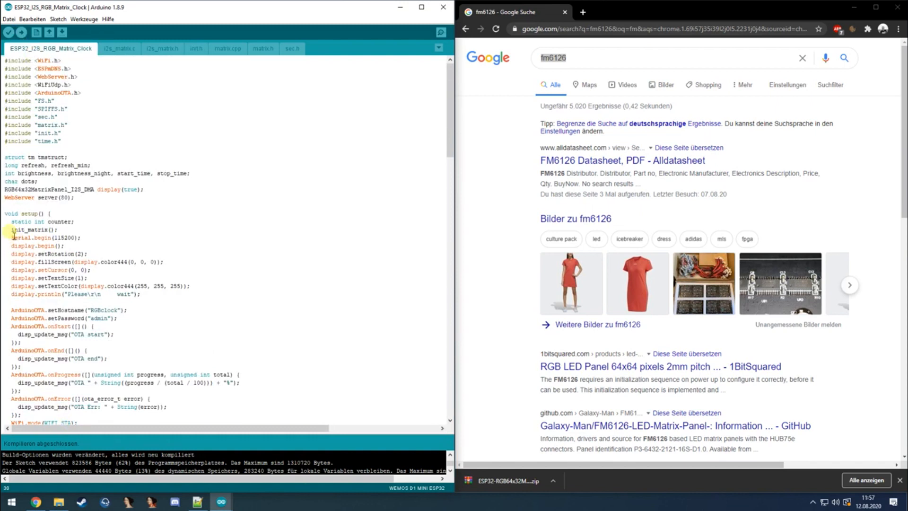
{"action": "left_click", "coordinate": [196, 49]}
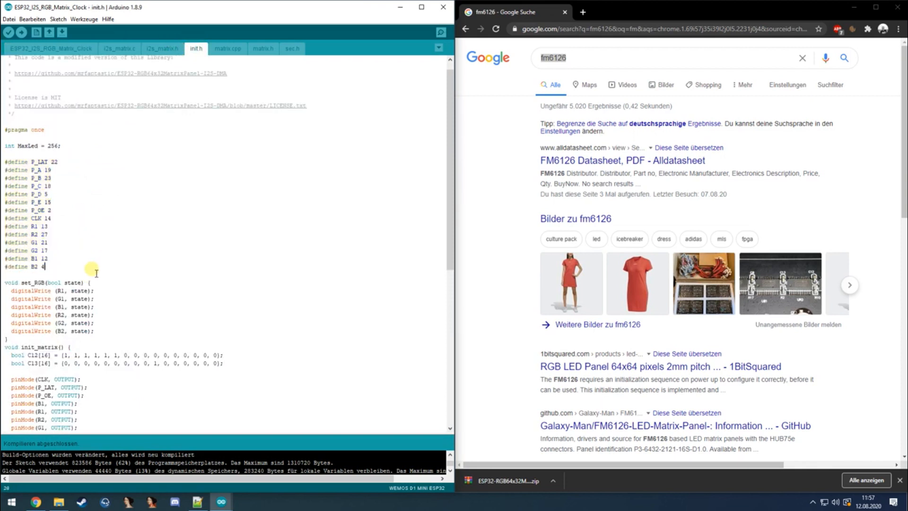
{"action": "scroll", "scroll_direction": "down", "scroll_amount": 3}
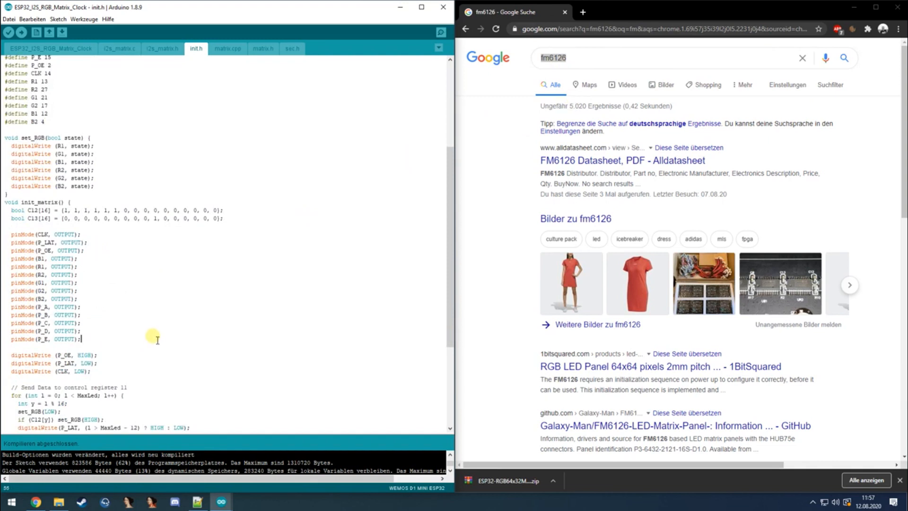
Return to the main clock sketch and highlight setup's configTime pool.ntp.org line.
{"action": "left_click", "coordinate": [50, 48]}
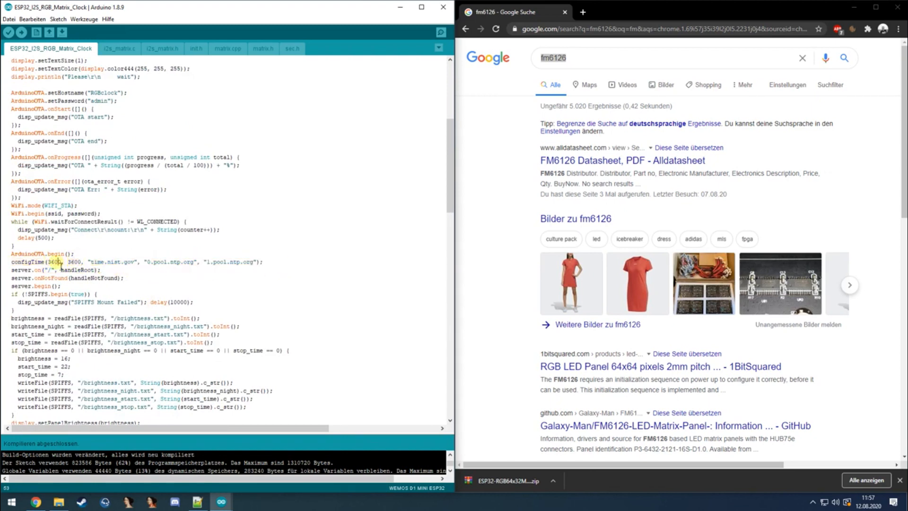
{"action": "left_click_drag", "start_coordinate": [11, 262], "coordinate": [262, 261]}
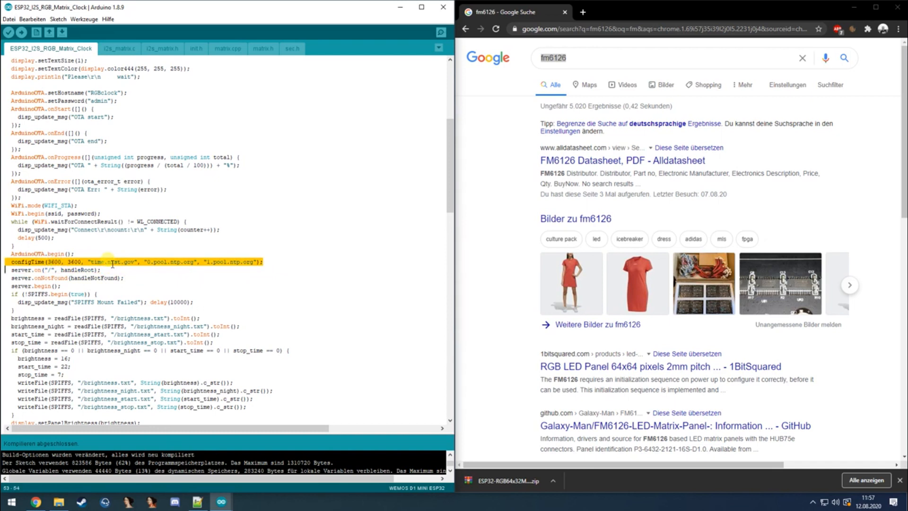